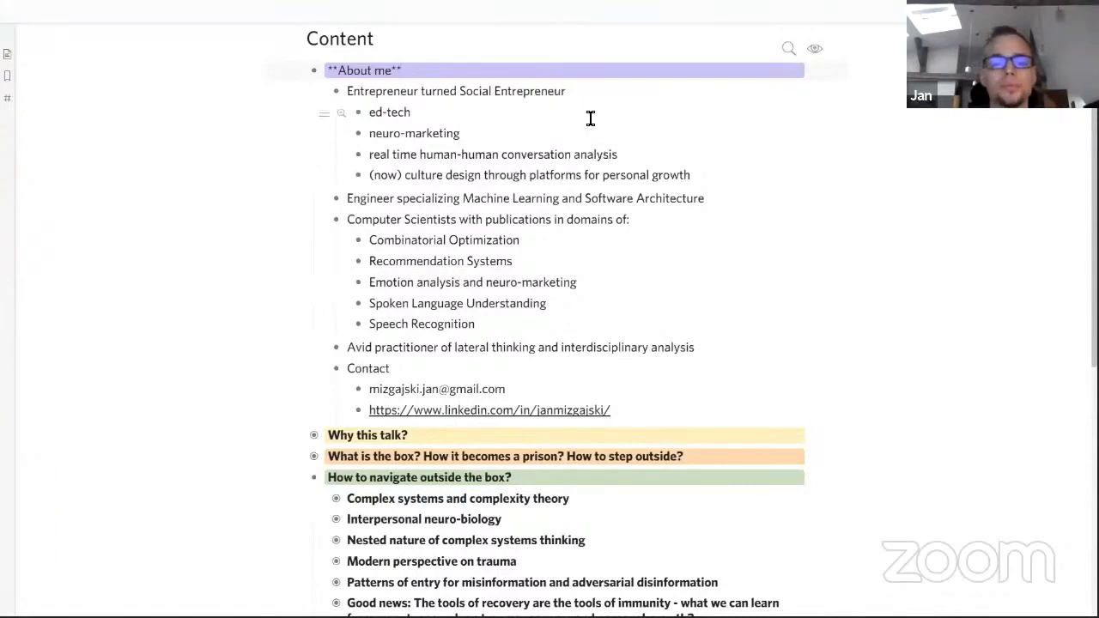
- Scroll through the 'Why this talk?' page to show its listed goals and disclaimer
scroll("down", 3)
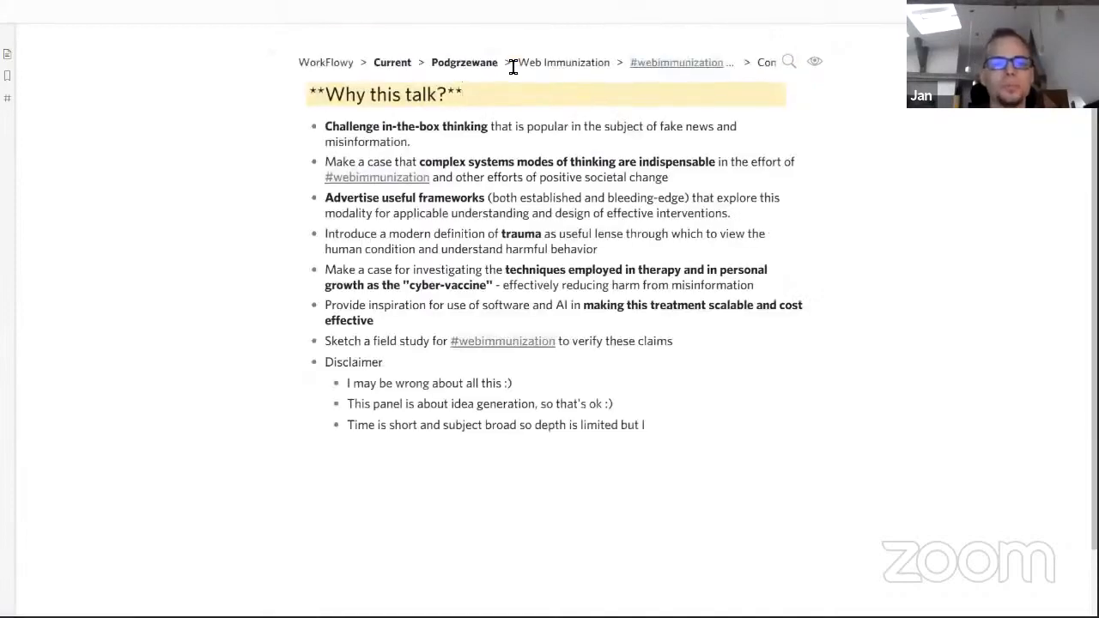
mouse_move(659, 236)
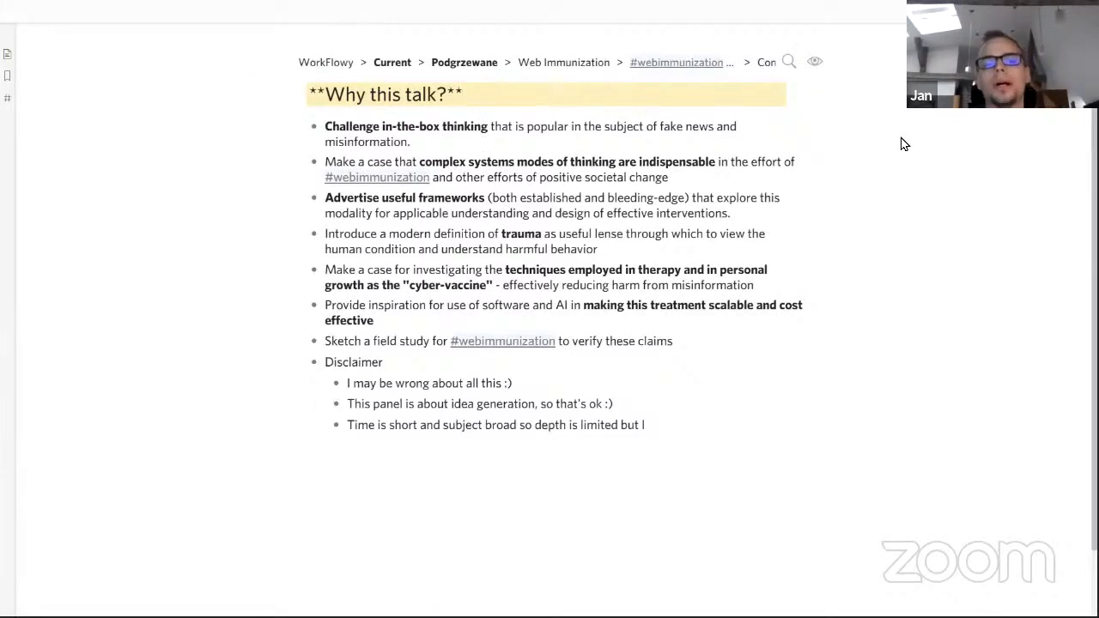
mouse_move(917, 140)
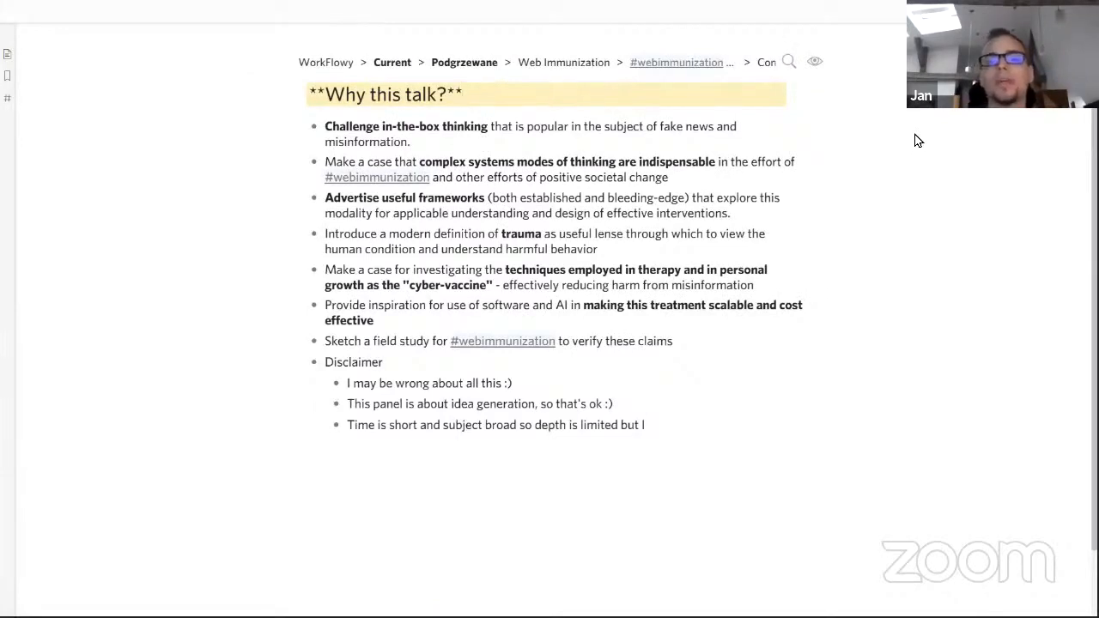
left_click(463, 94)
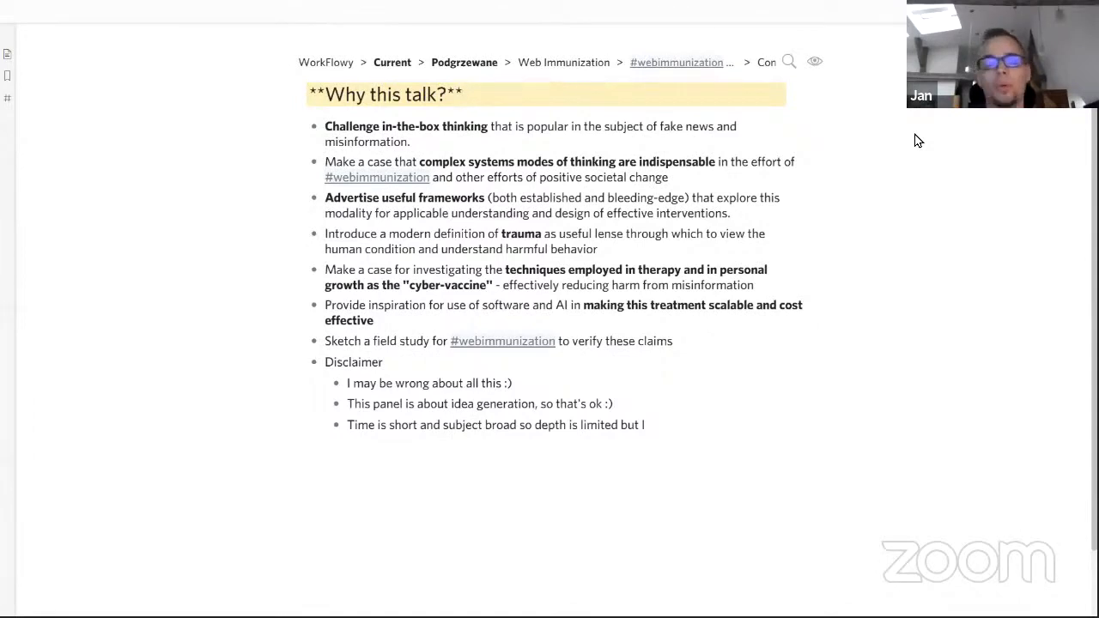
left_click(463, 94)
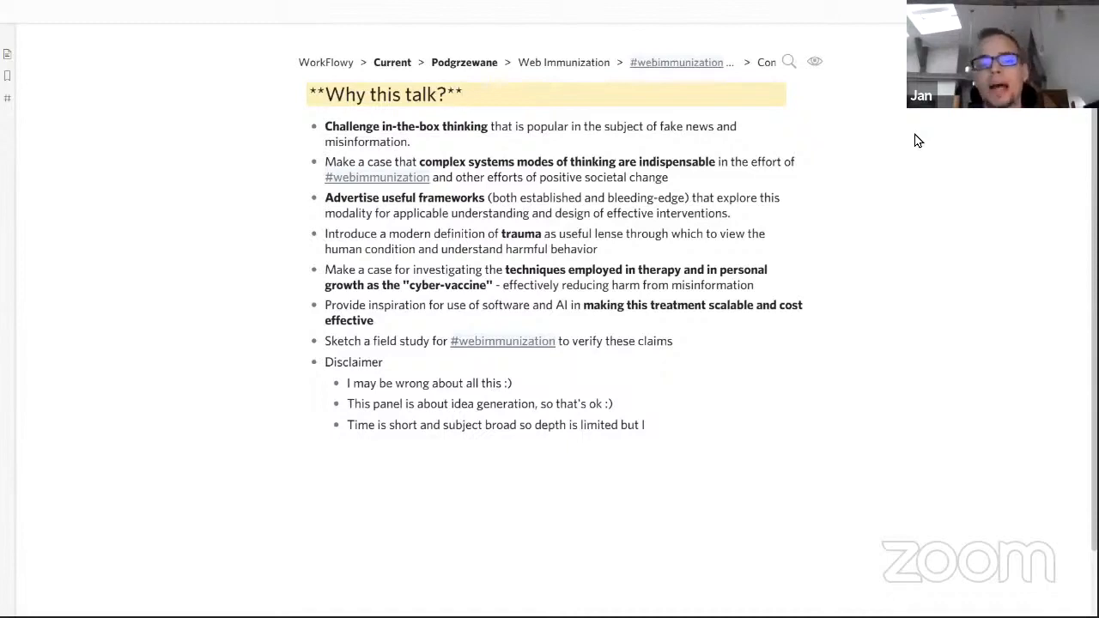
left_click(463, 94)
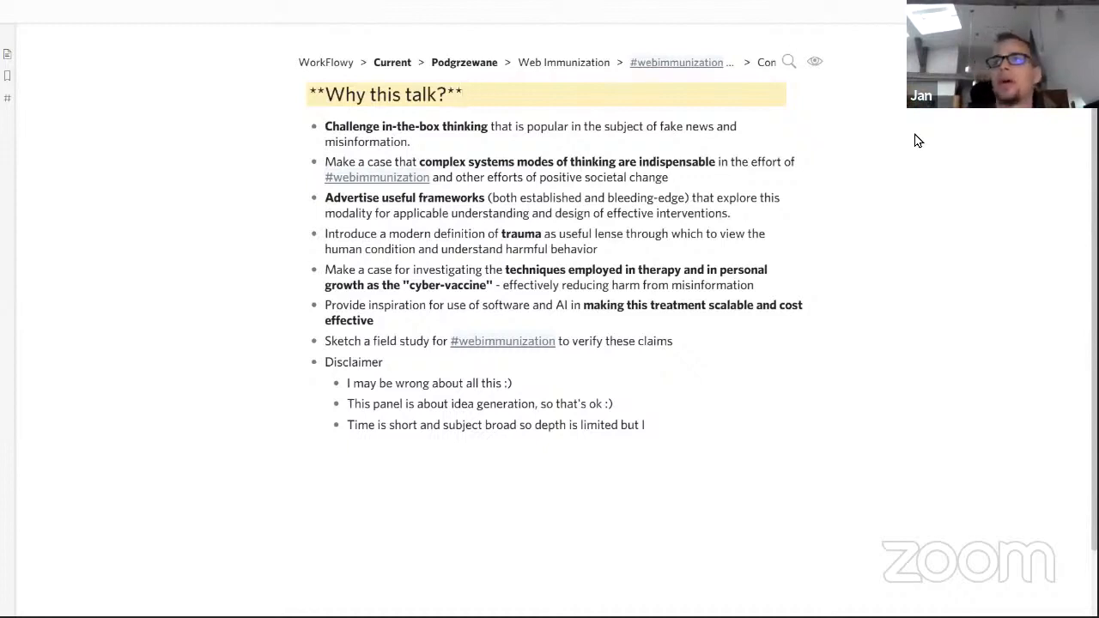
left_click(464, 94)
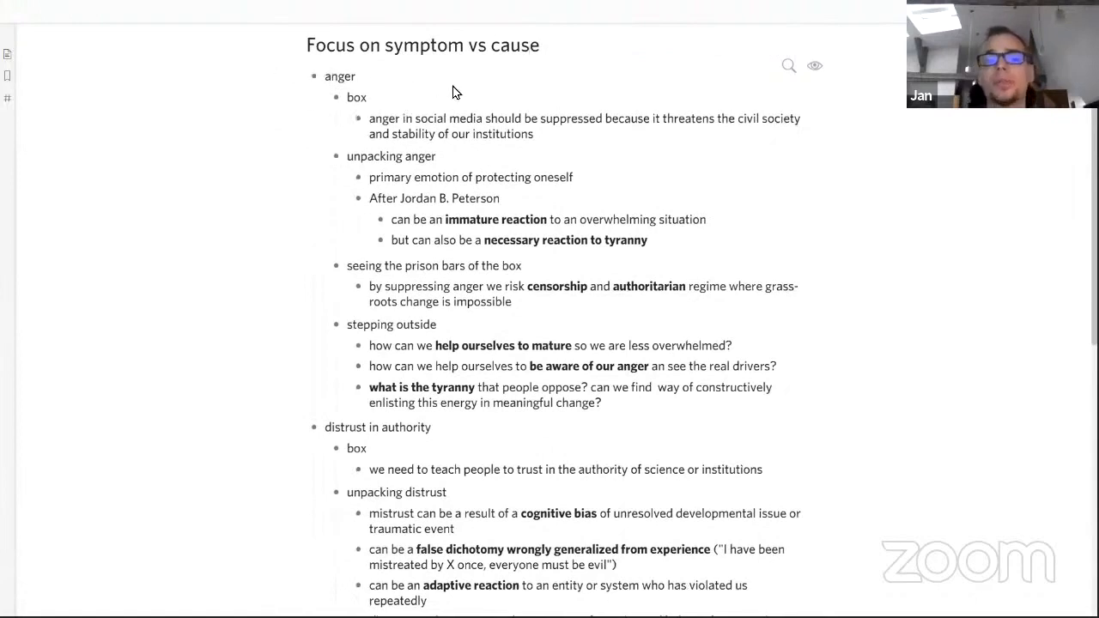
mouse_move(601, 70)
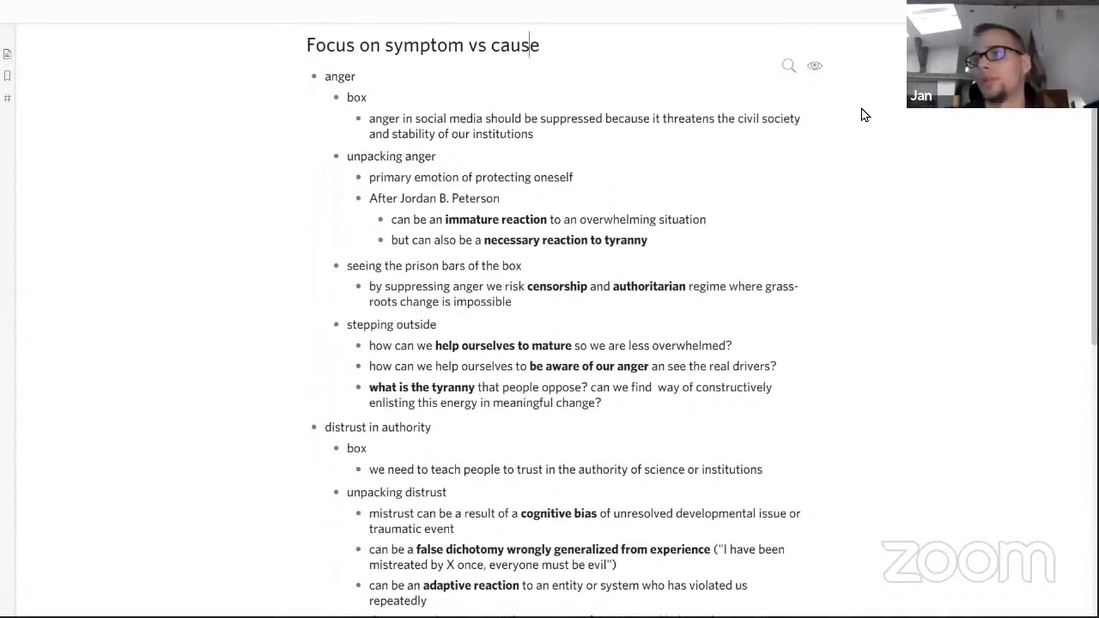
mouse_move(874, 101)
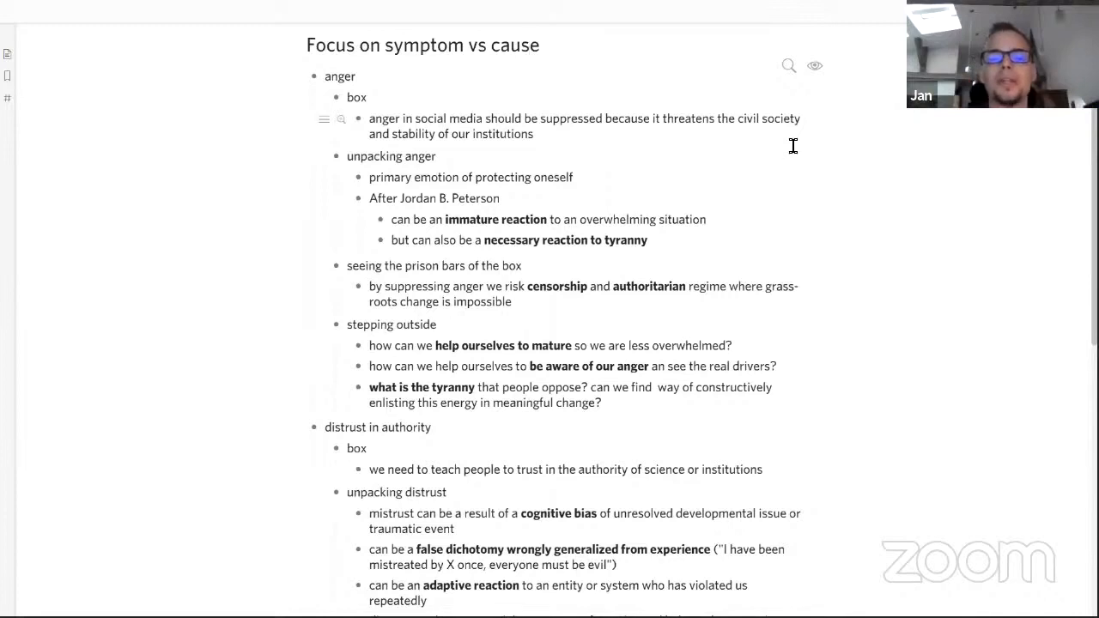
scroll("down", 3)
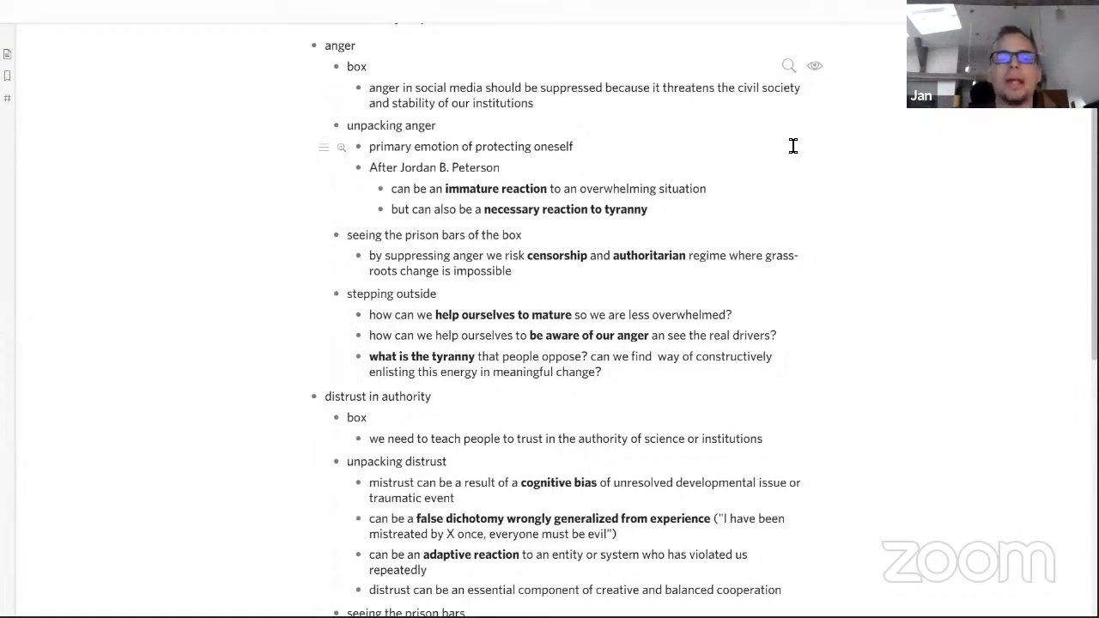
scroll("down", 3)
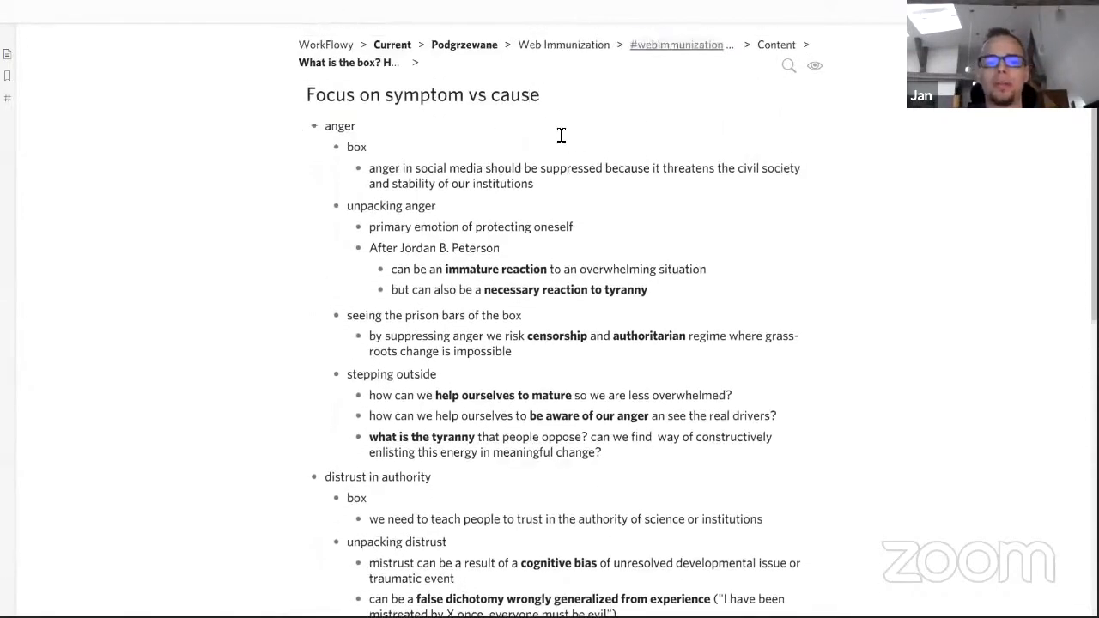
left_click(314, 126)
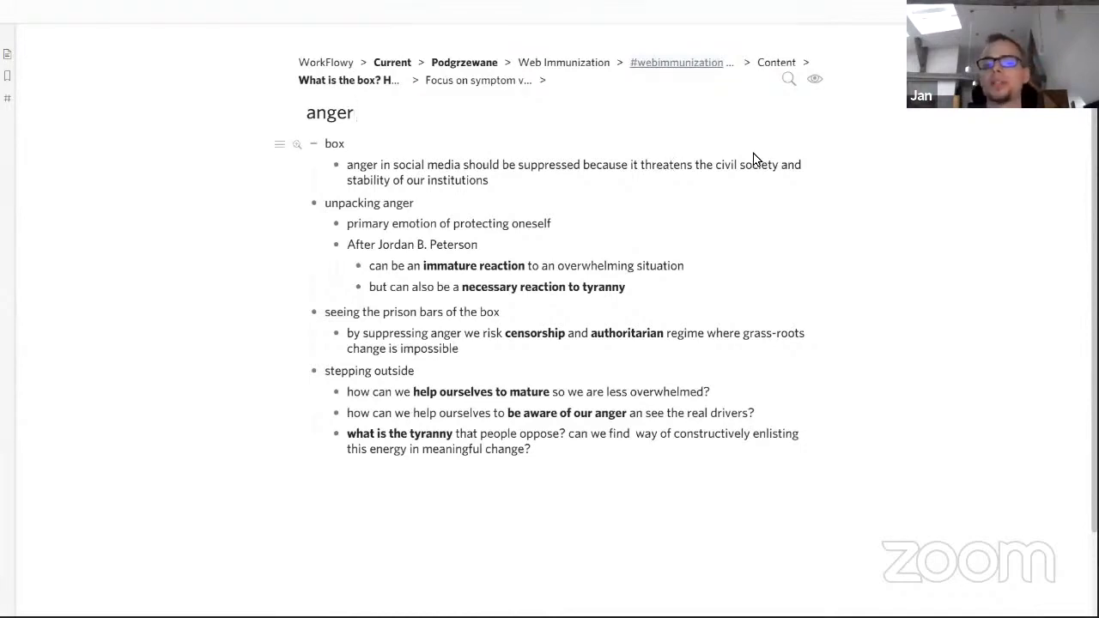
left_click(352, 112)
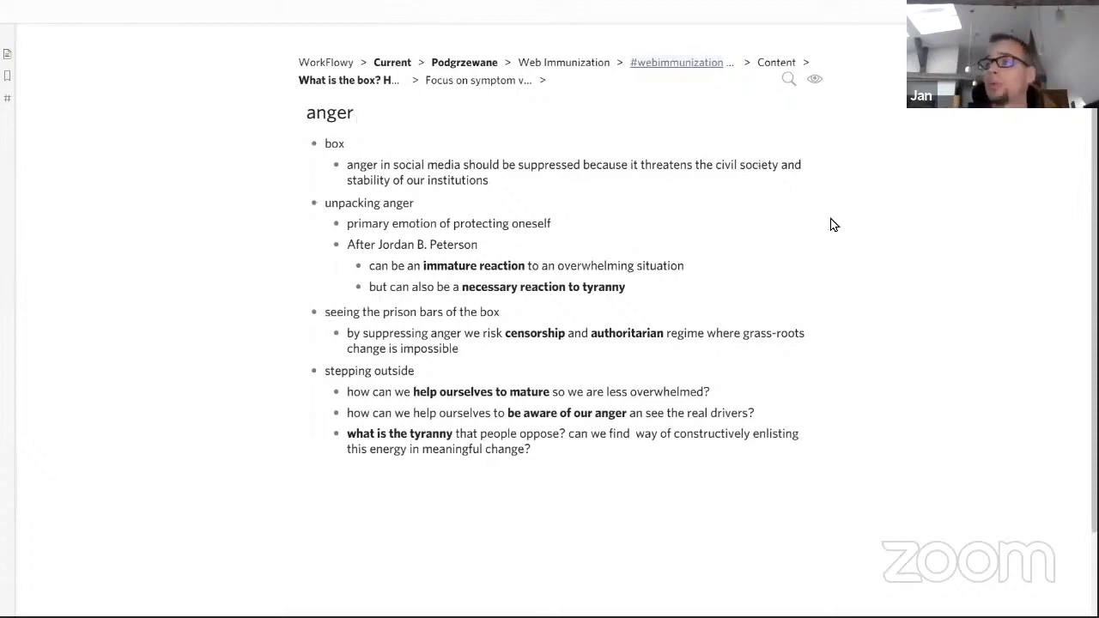
left_click(352, 113)
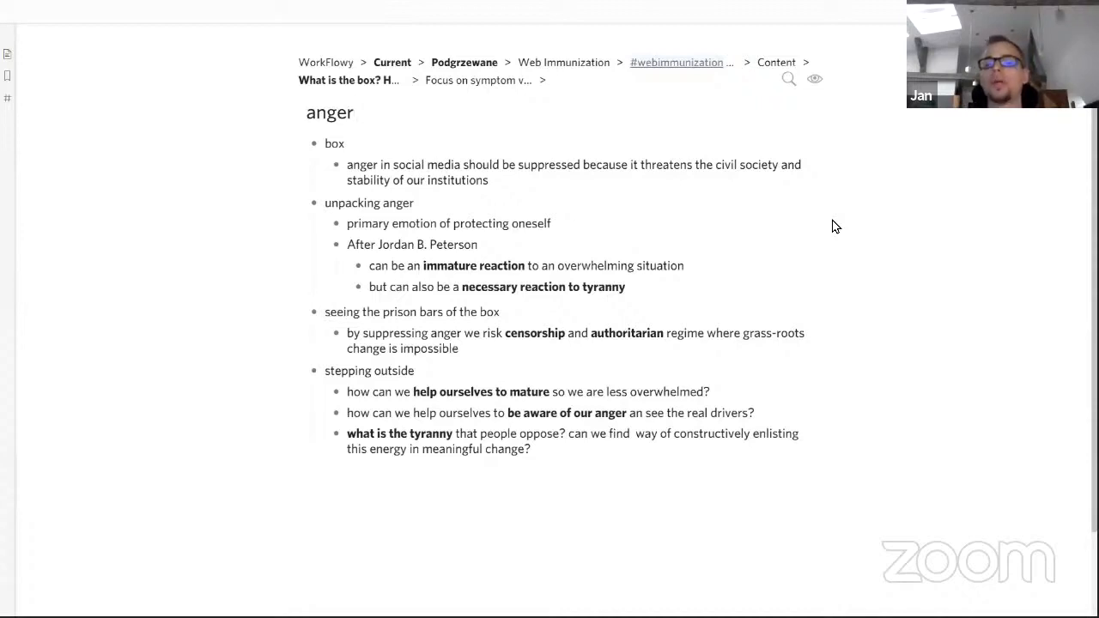
left_click(352, 112)
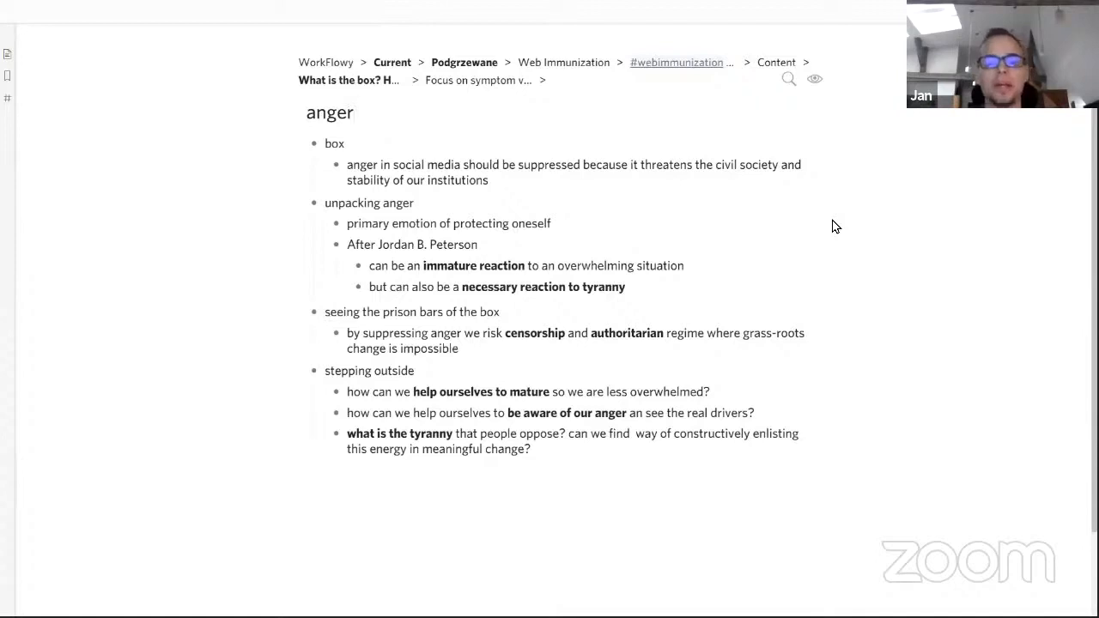
left_click(352, 113)
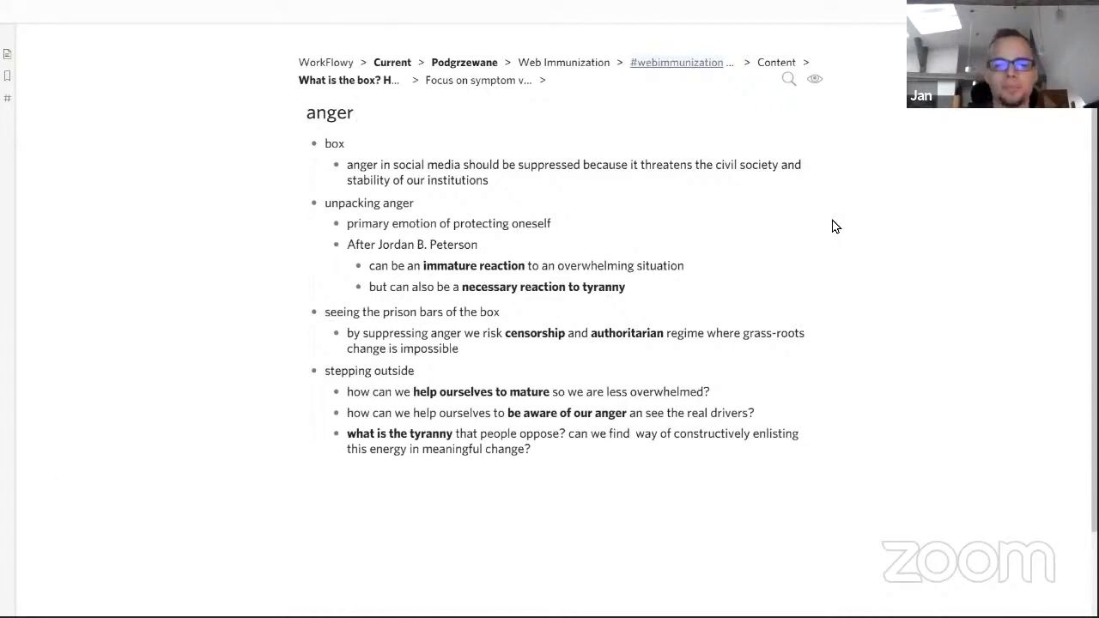
- Return to 'Focus on symptom vs cause', collapse anger, and show distrust in authority's stepping-outside questions
left_click(477, 80)
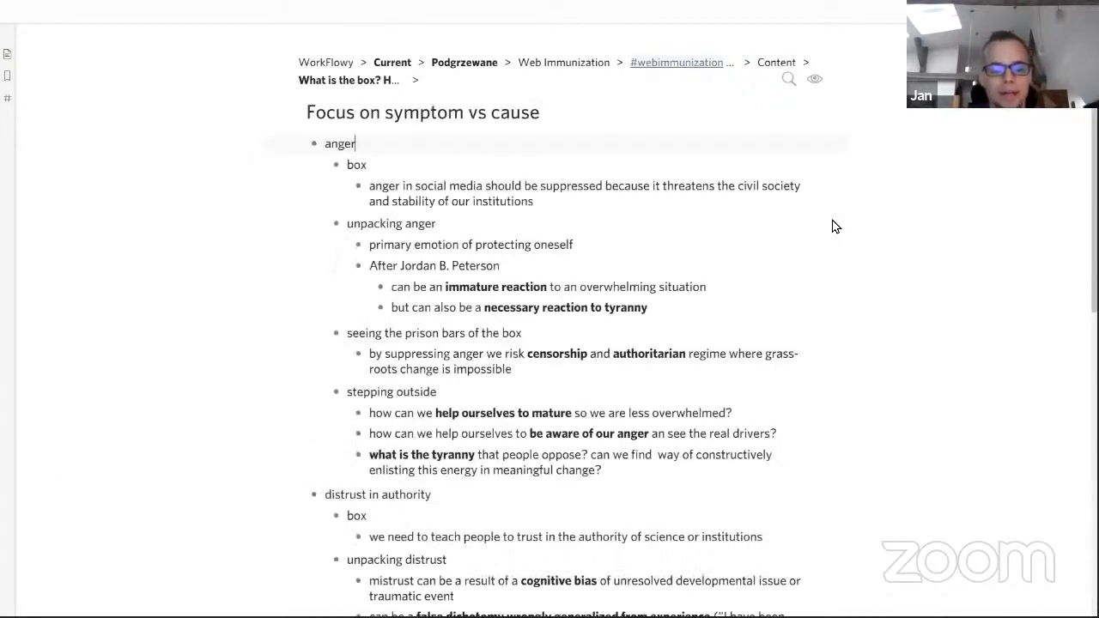
left_click(315, 143)
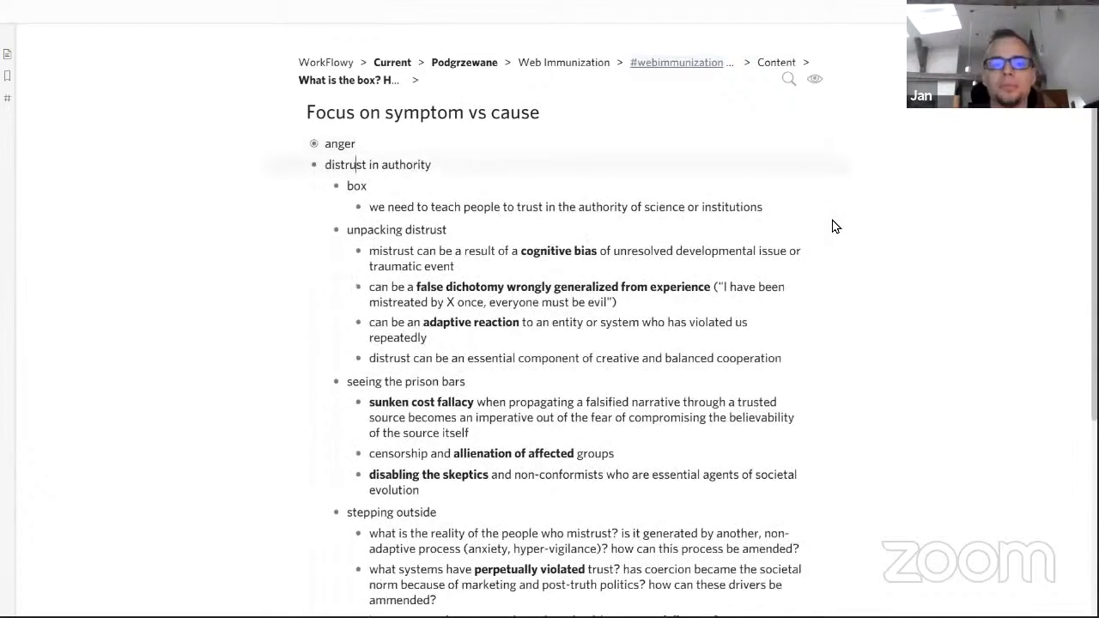
mouse_move(1017, 180)
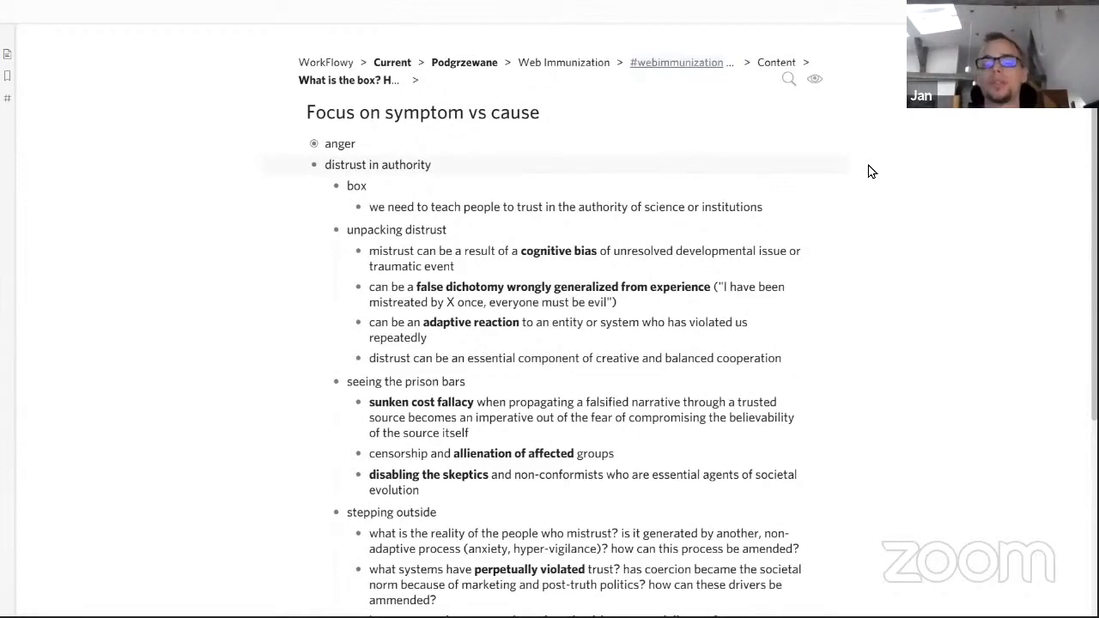
left_click(356, 164)
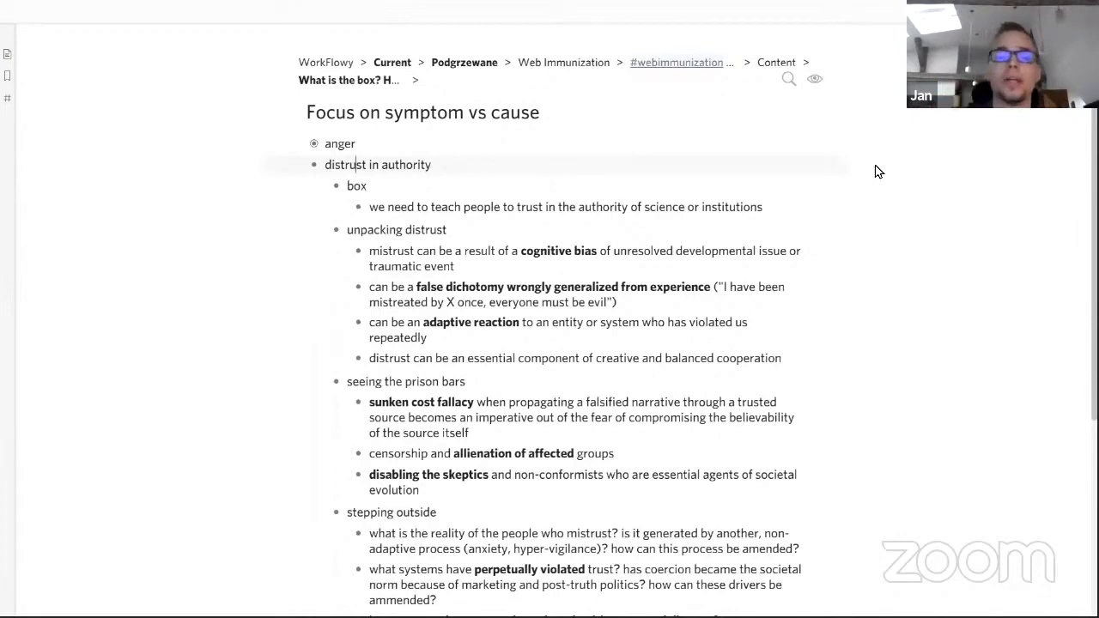
scroll("down", 3)
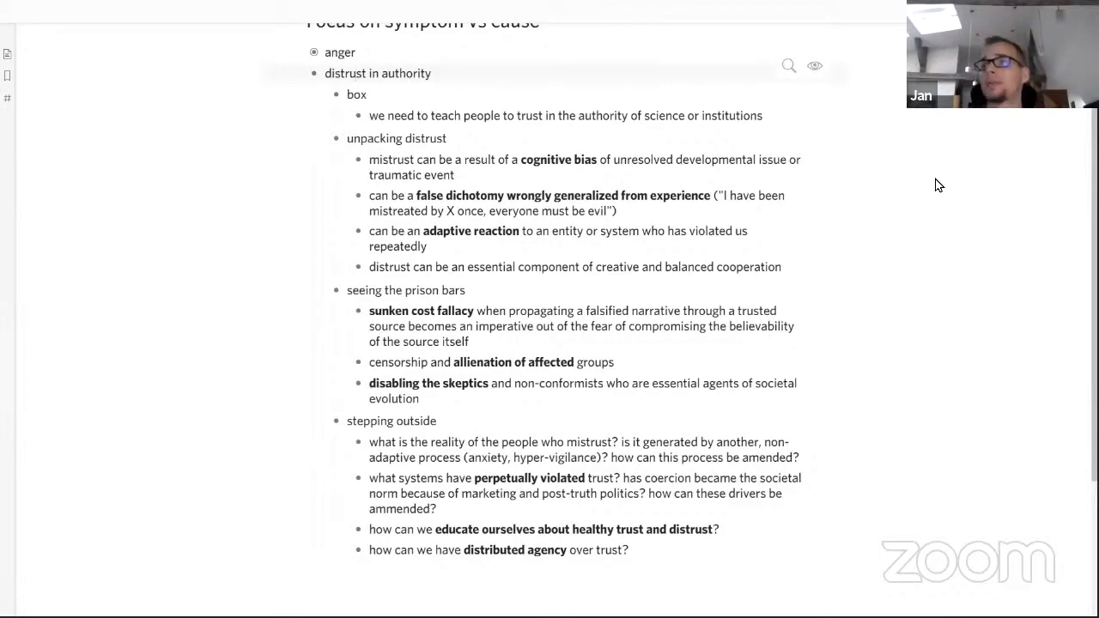
scroll("down", 3)
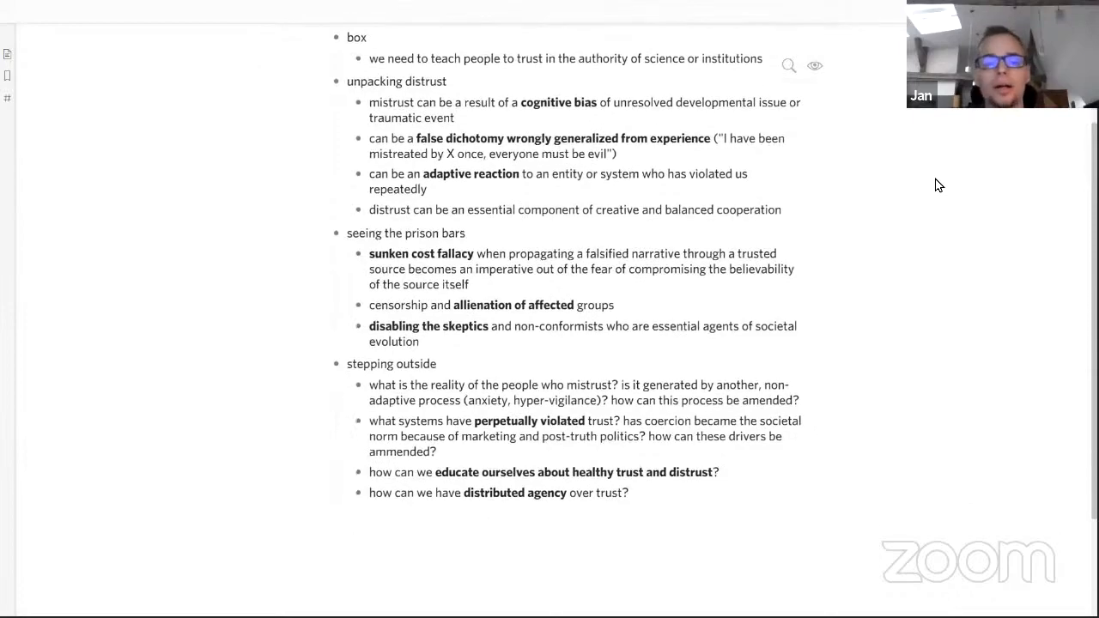
scroll("down", 3)
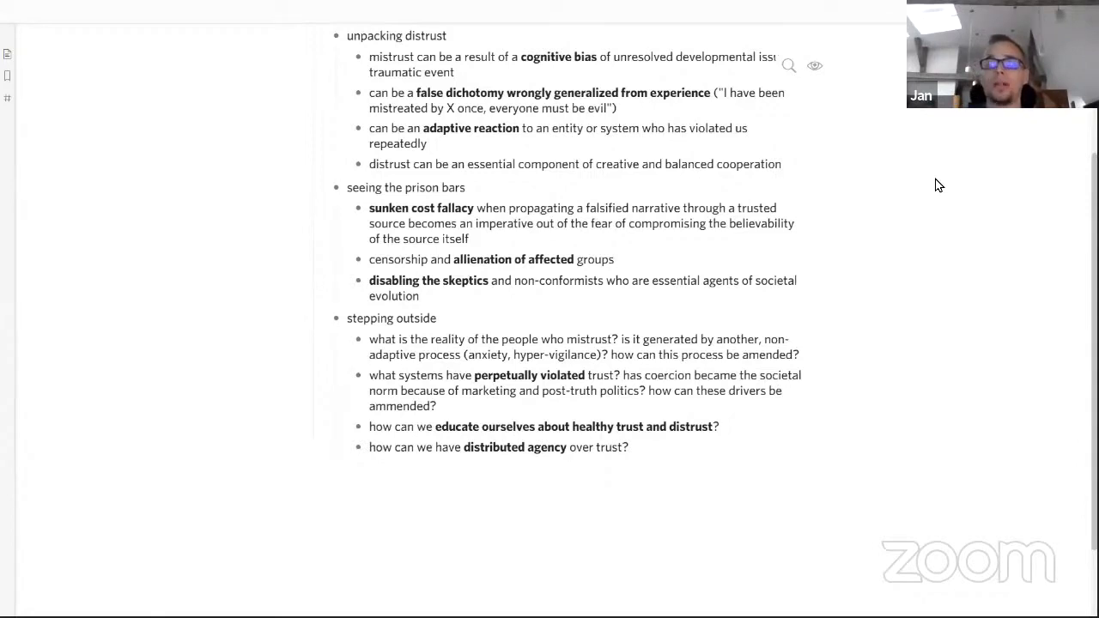
scroll("down", 3)
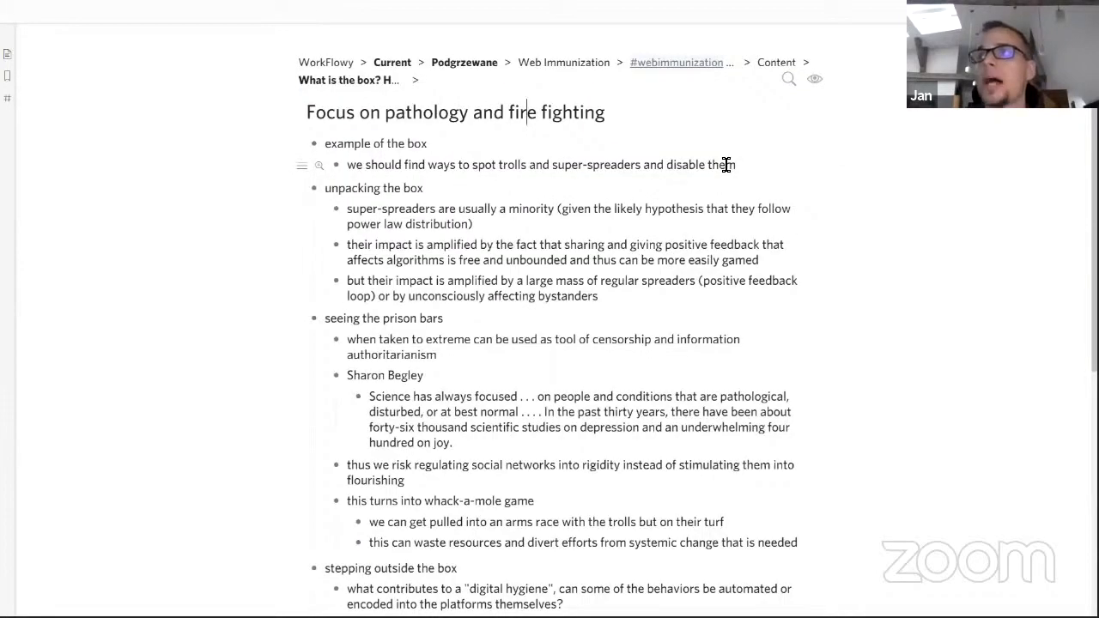
mouse_move(657, 180)
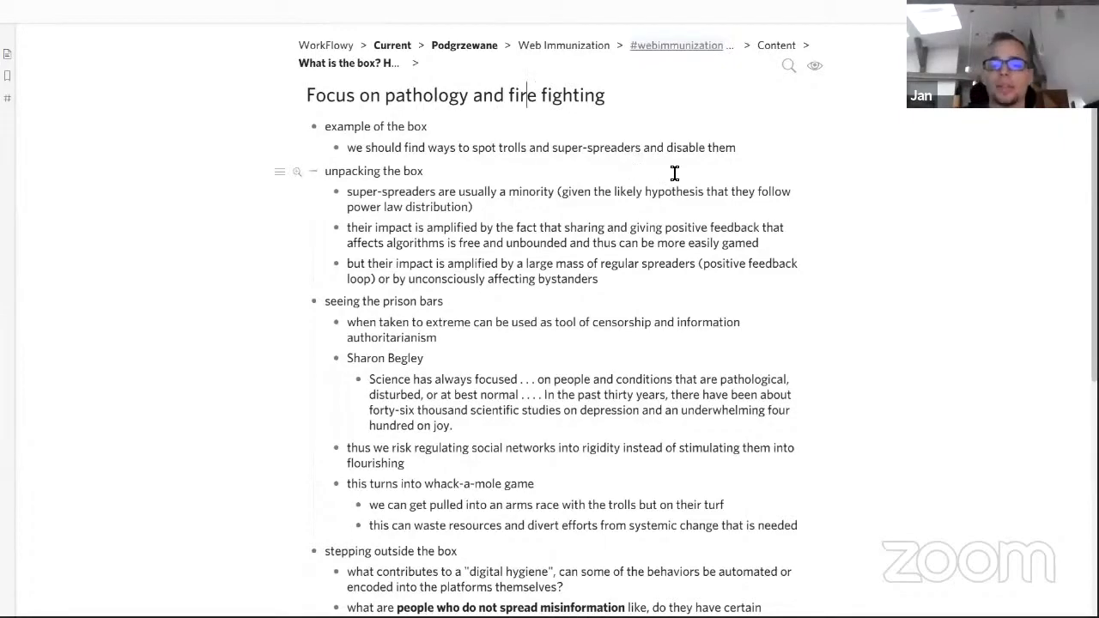
- Scroll to the end of 'stepping outside the box', showing the limiter and herd-immunity questions
scroll("down", 3)
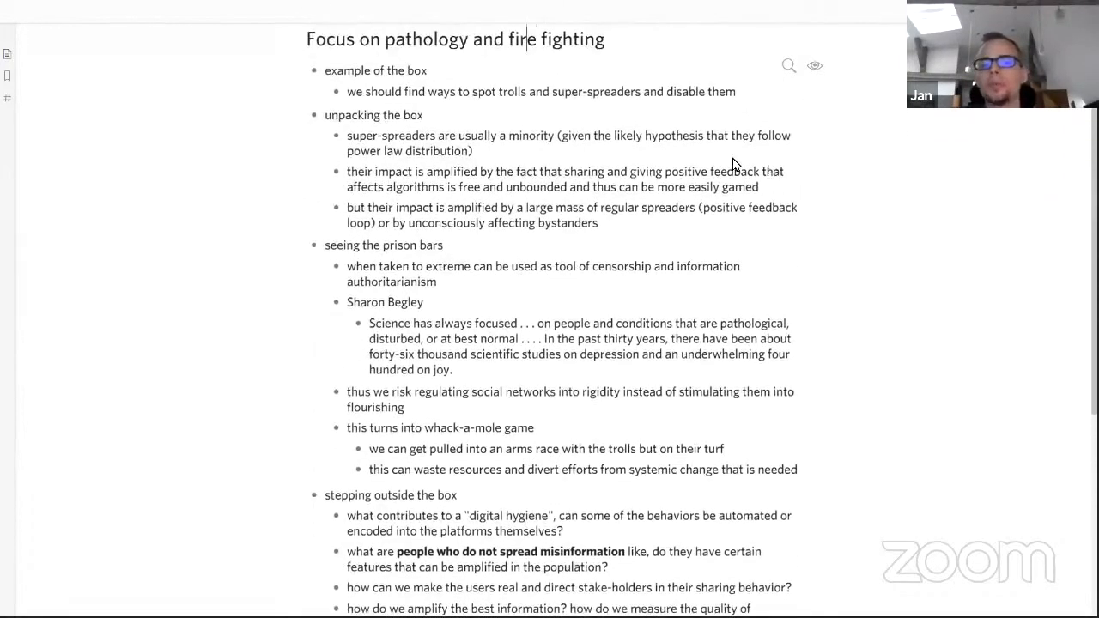
scroll("down", 3)
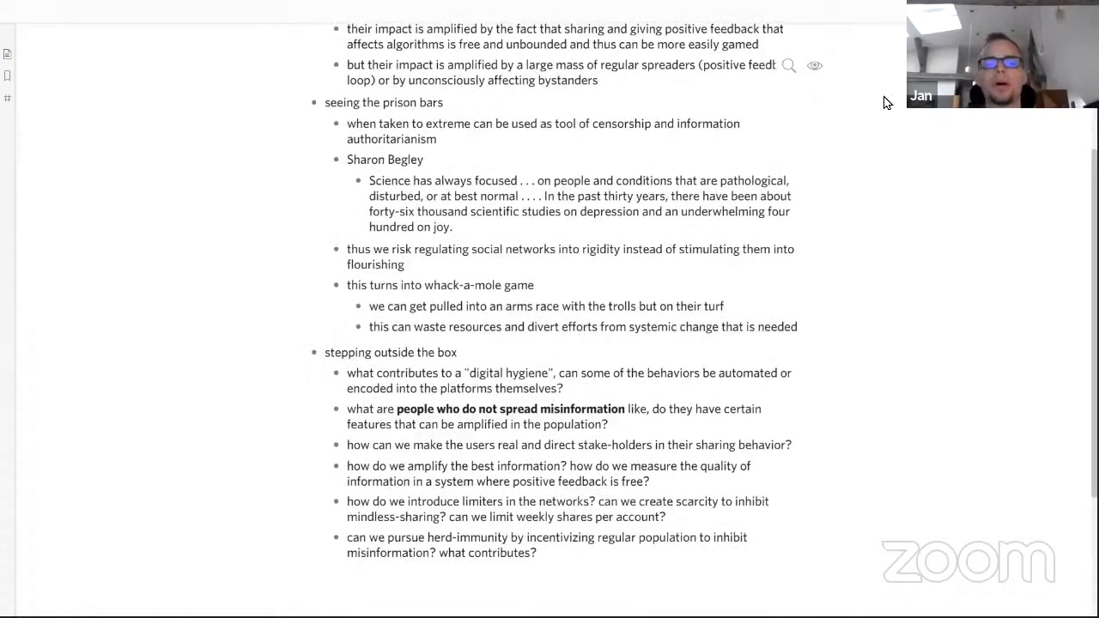
scroll("down", 3)
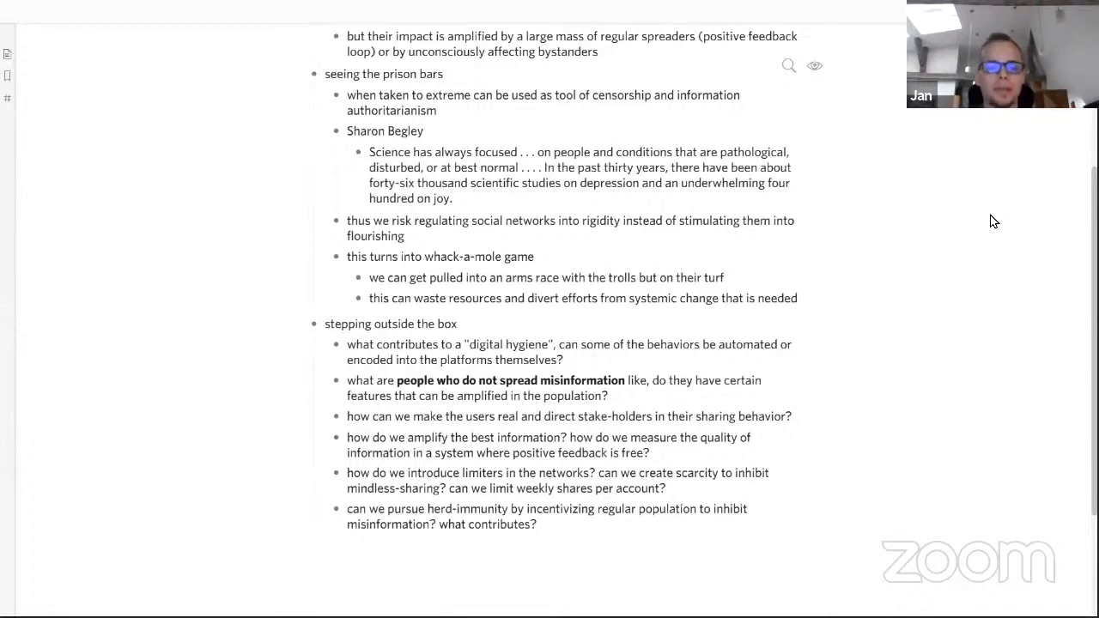
scroll("down", 3)
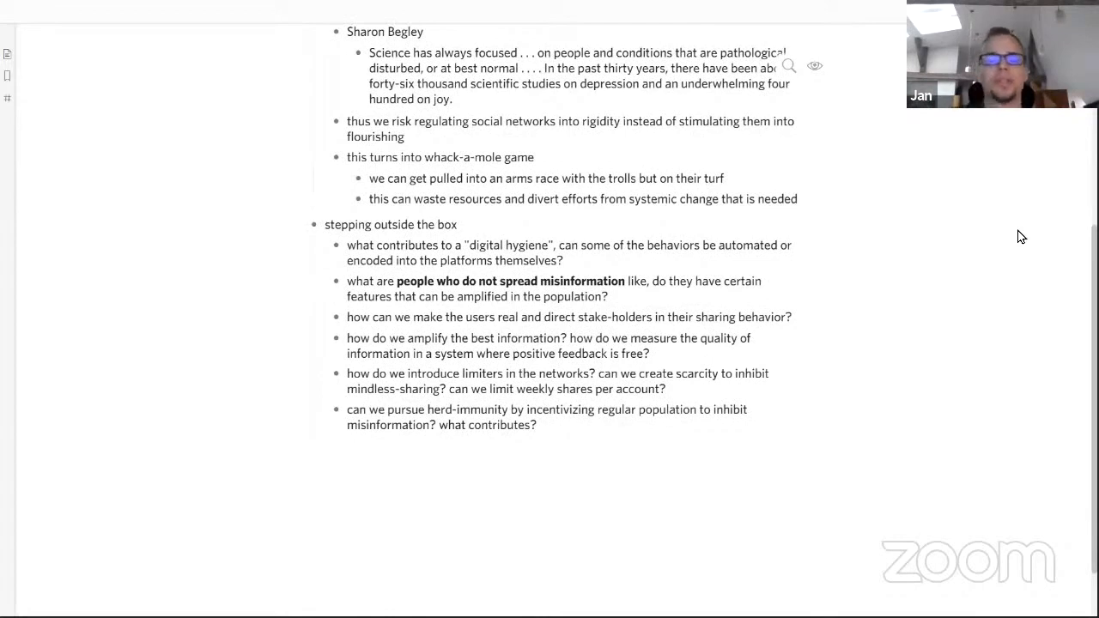
scroll("down", 3)
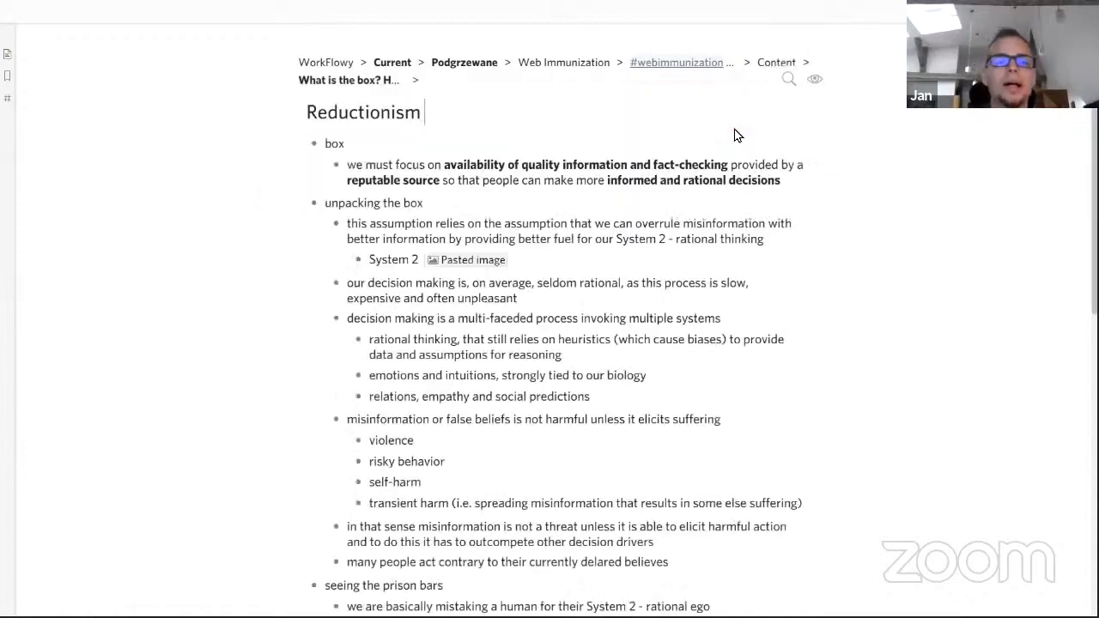
mouse_move(857, 133)
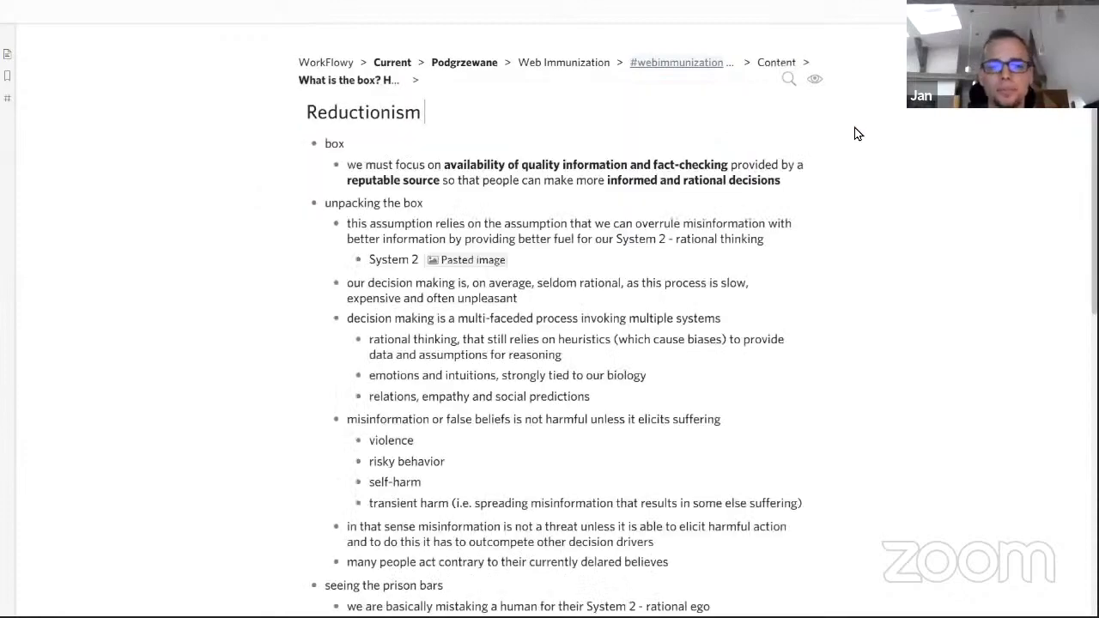
- Scroll the Reductionism page past the prison bars to the emotion-regulation stepping-outside questions
scroll("down", 3)
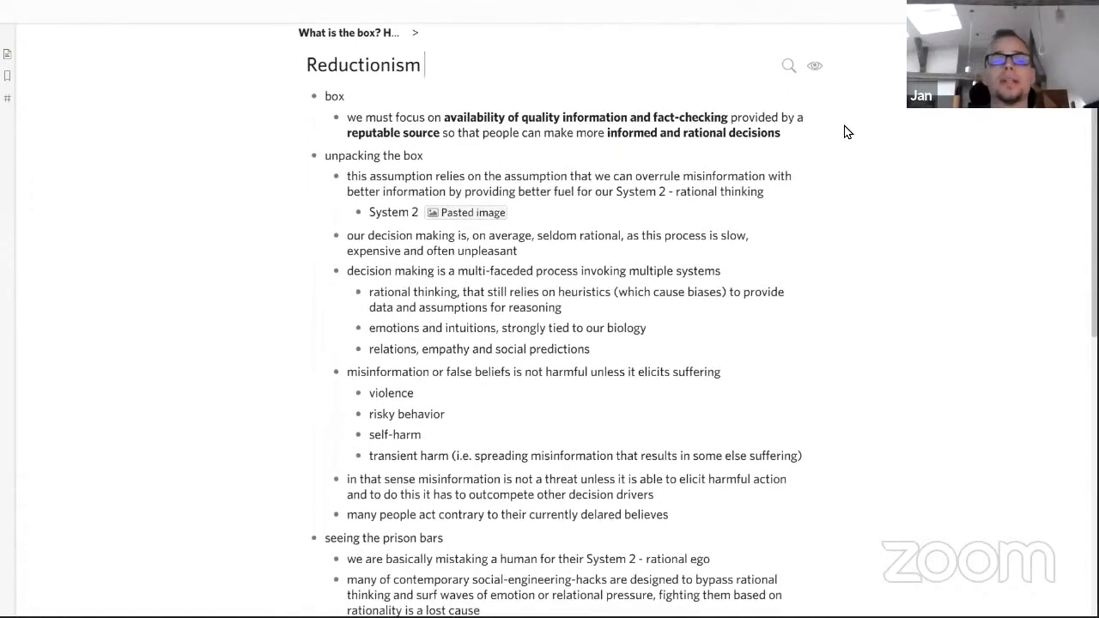
mouse_move(702, 52)
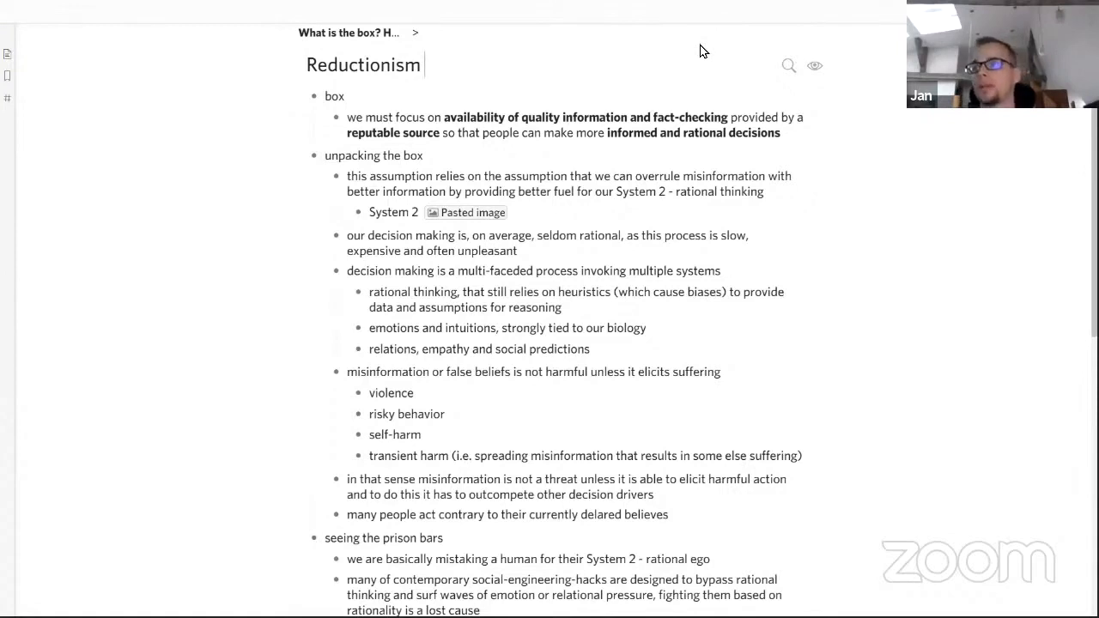
mouse_move(900, 195)
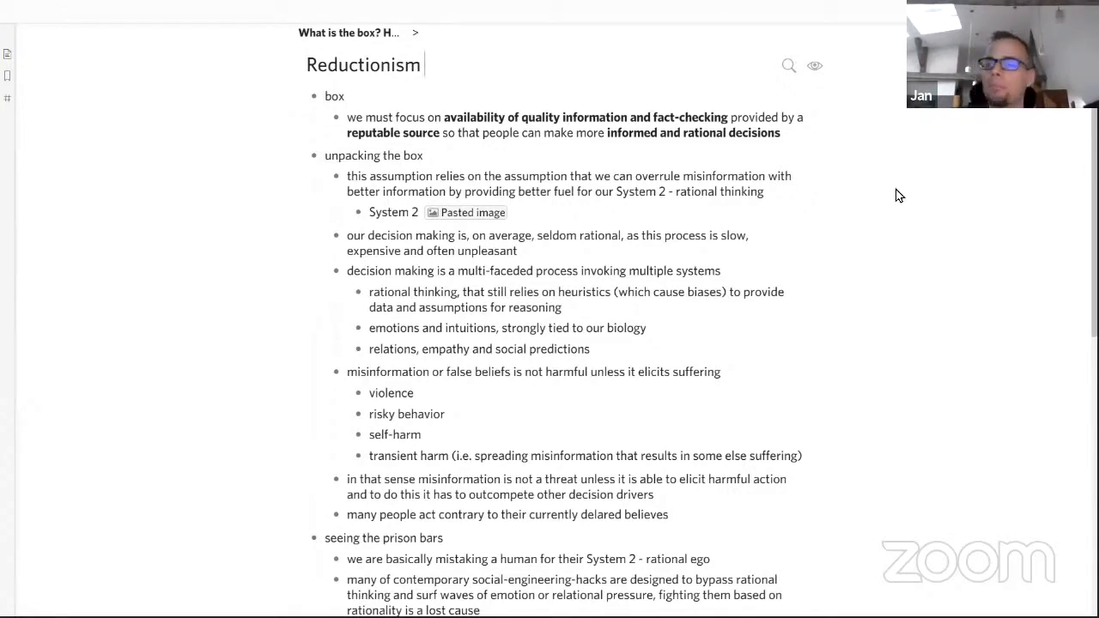
scroll("down", 3)
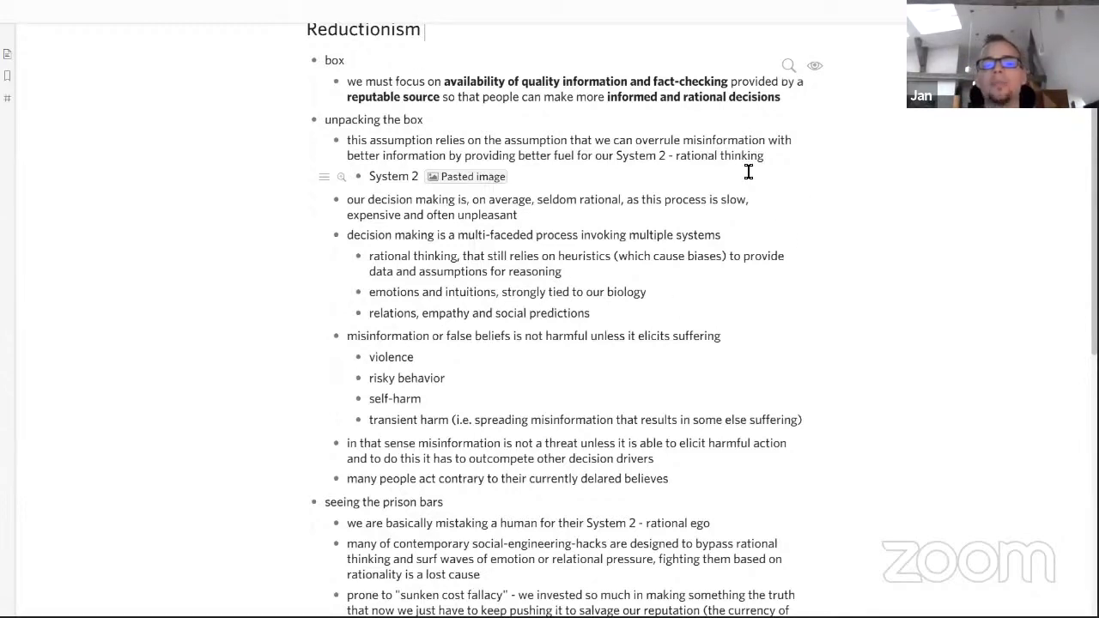
scroll("down", 3)
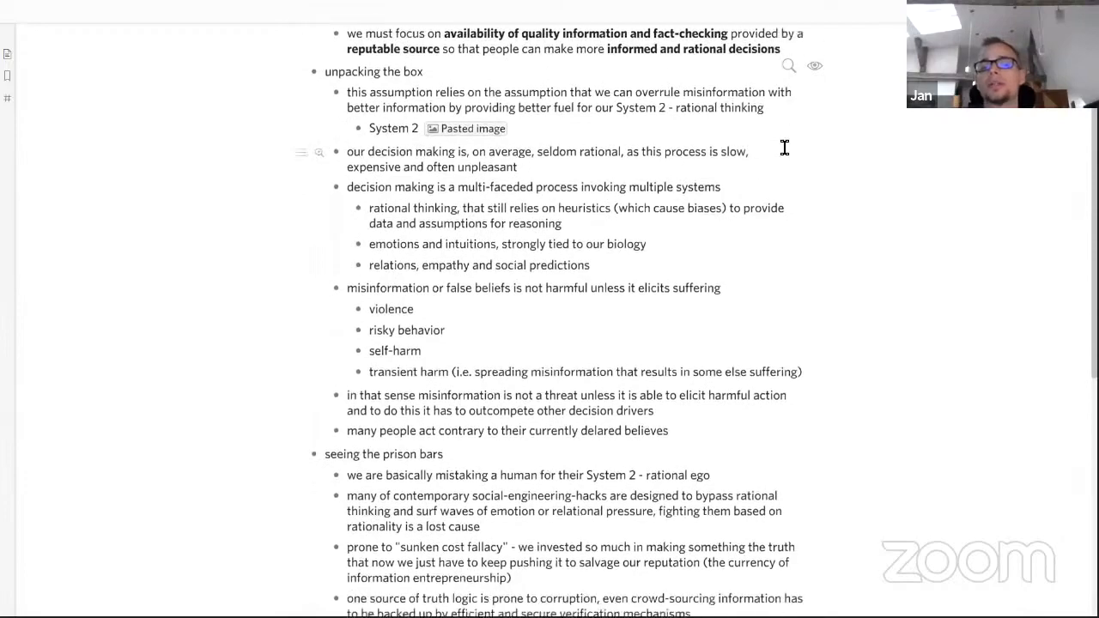
scroll("down", 3)
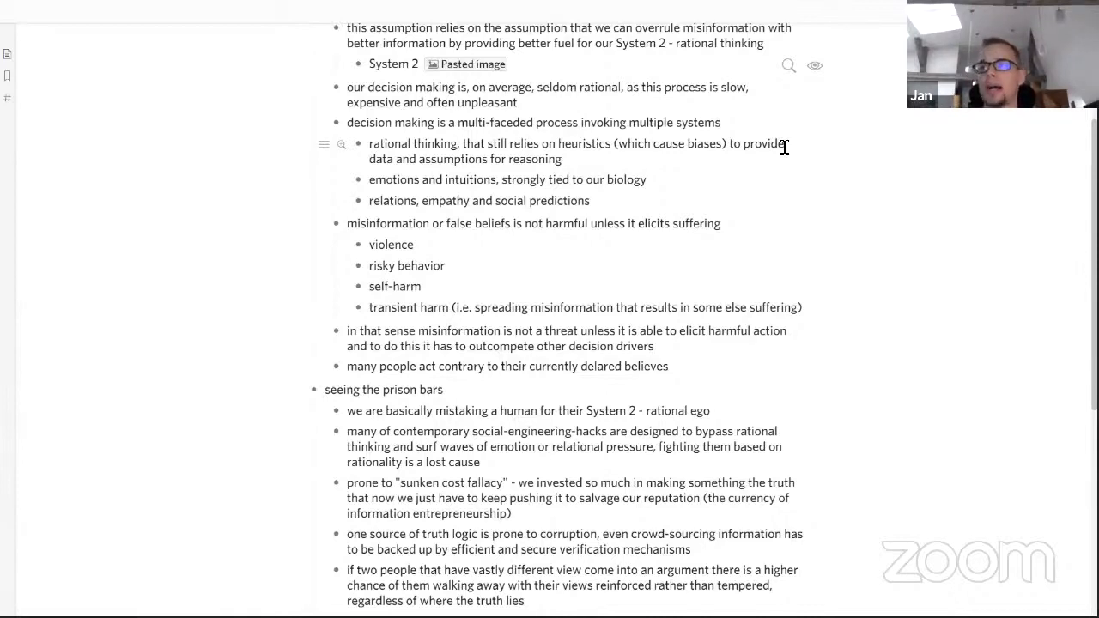
mouse_move(886, 156)
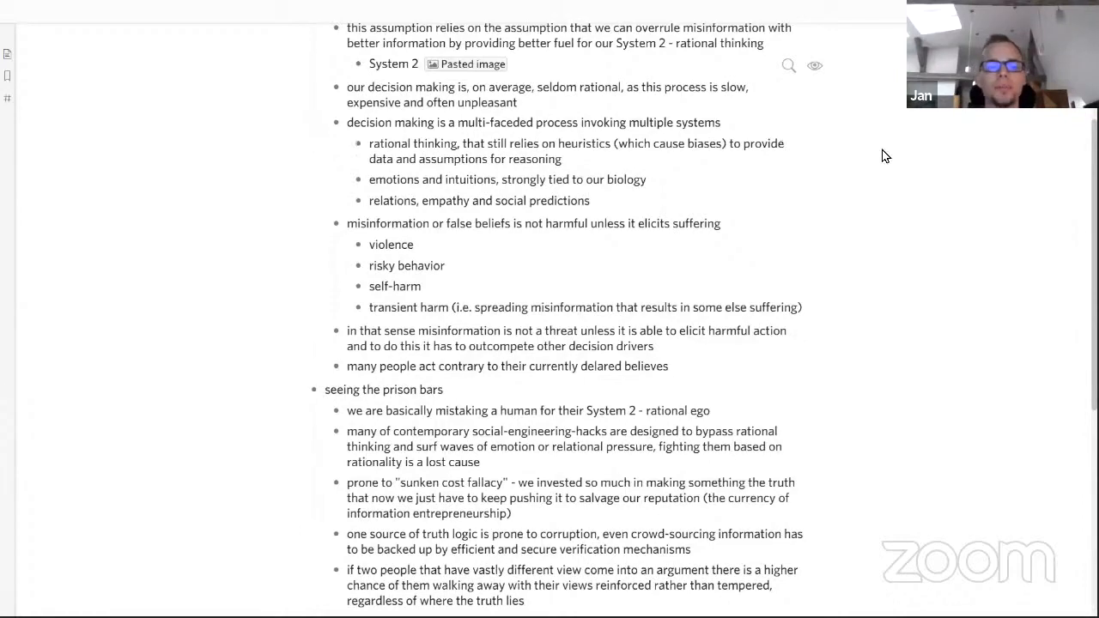
scroll("down", 3)
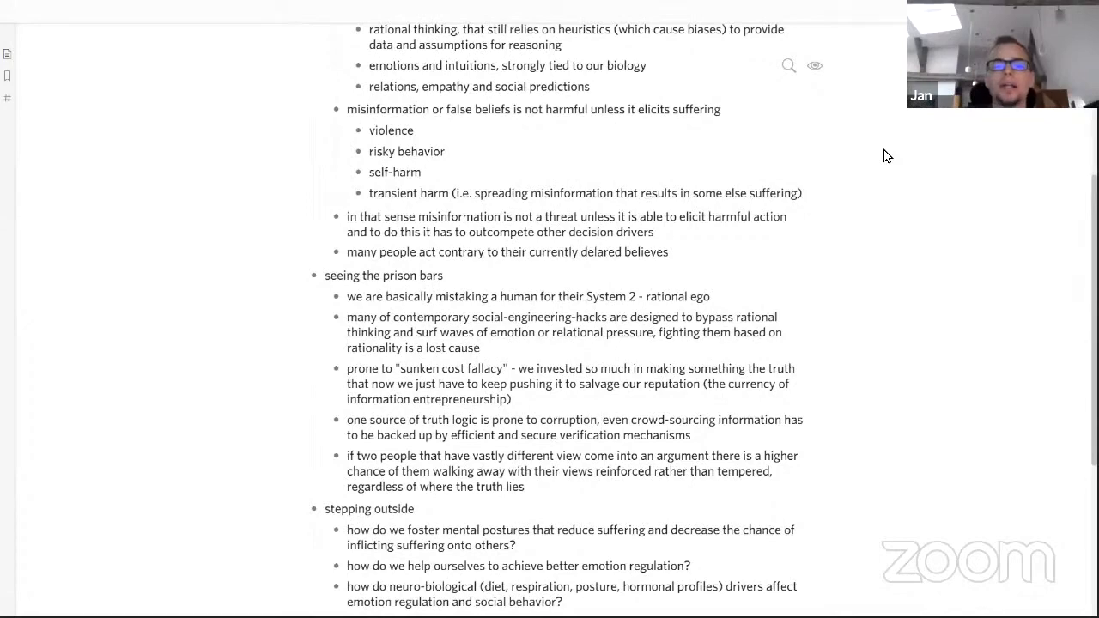
- Scroll to the last stepping-outside question on fighting attention depletion
scroll("down", 3)
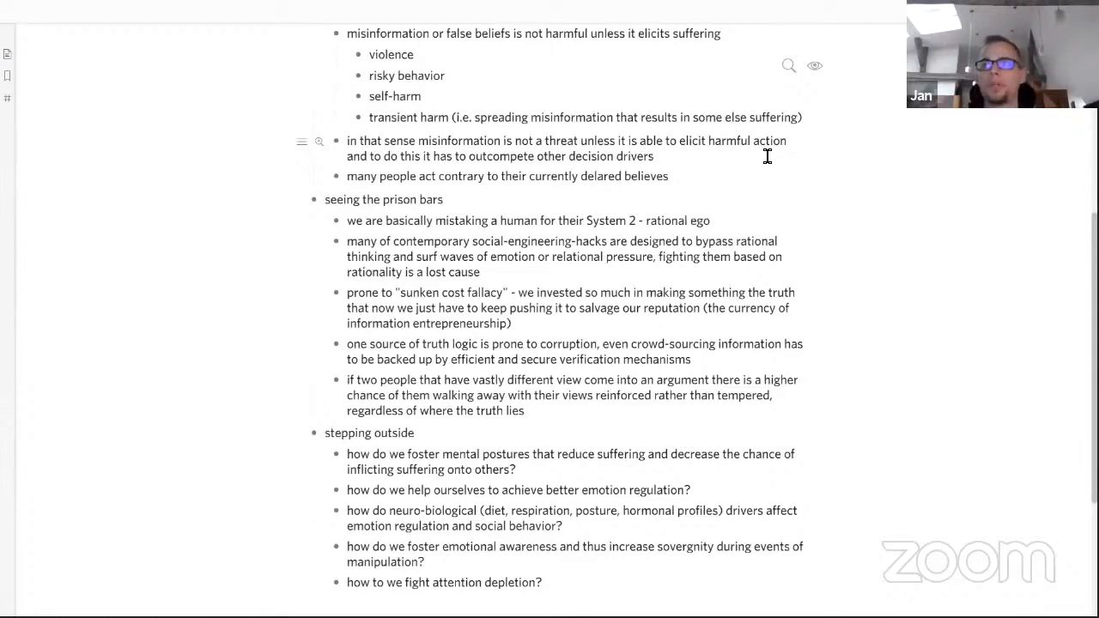
mouse_move(857, 133)
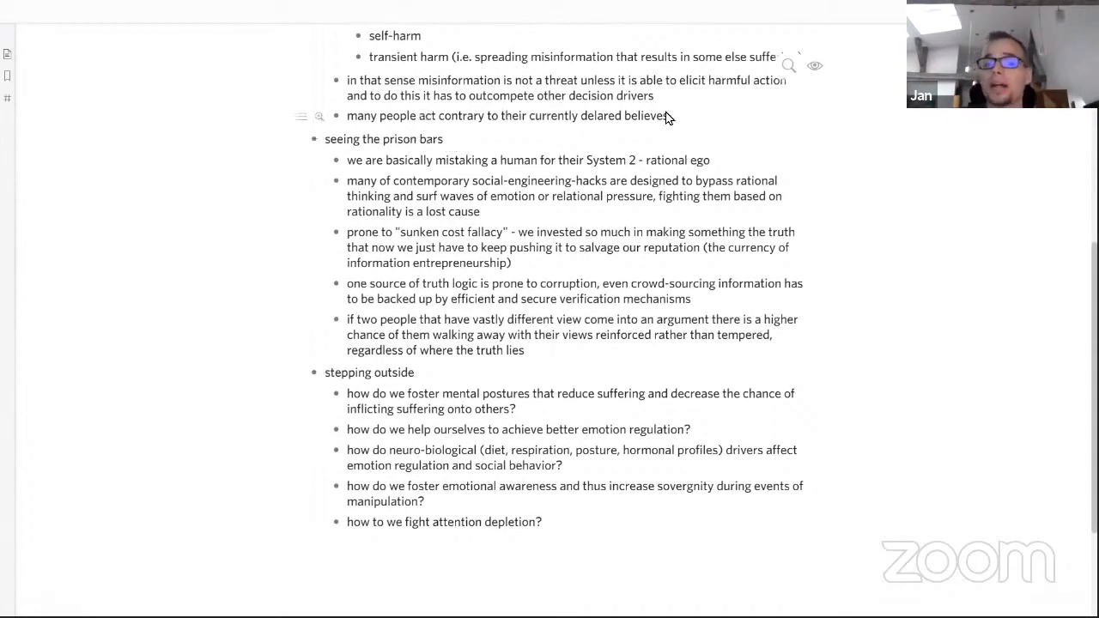
mouse_move(807, 108)
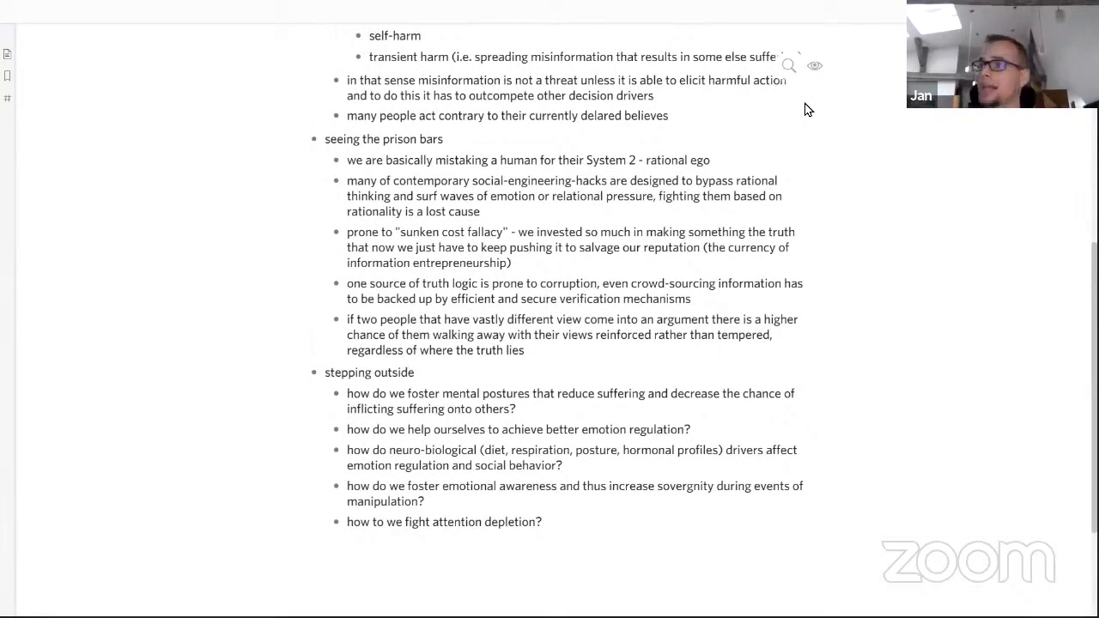
mouse_move(828, 126)
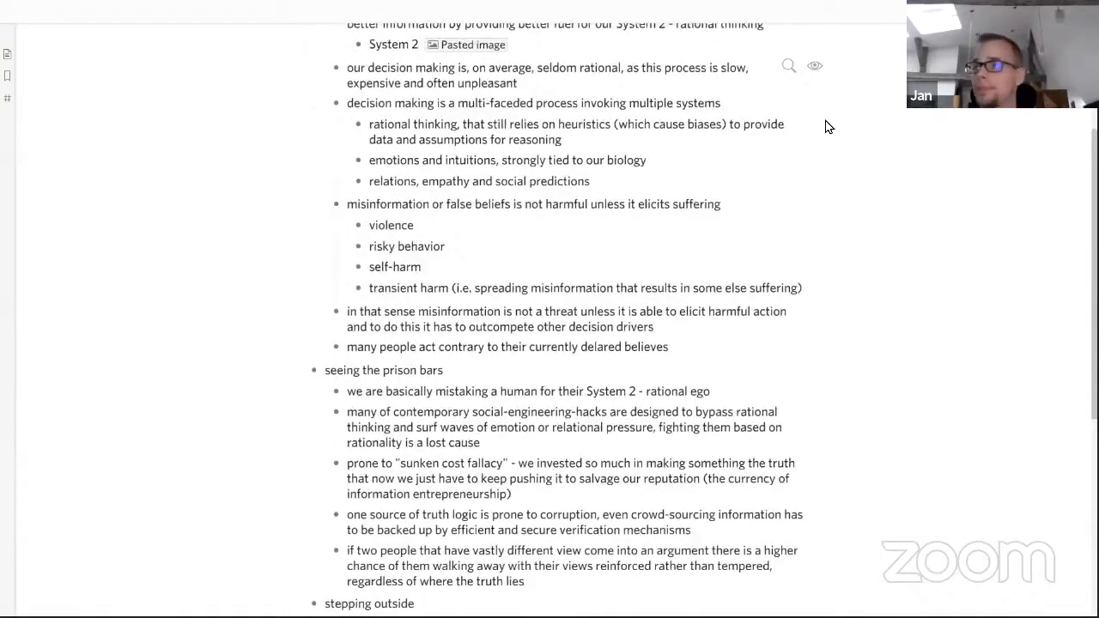
- Scroll through 'seeing the prison bars' and the stepping-outside questions to the end of the outline
scroll("down", 3)
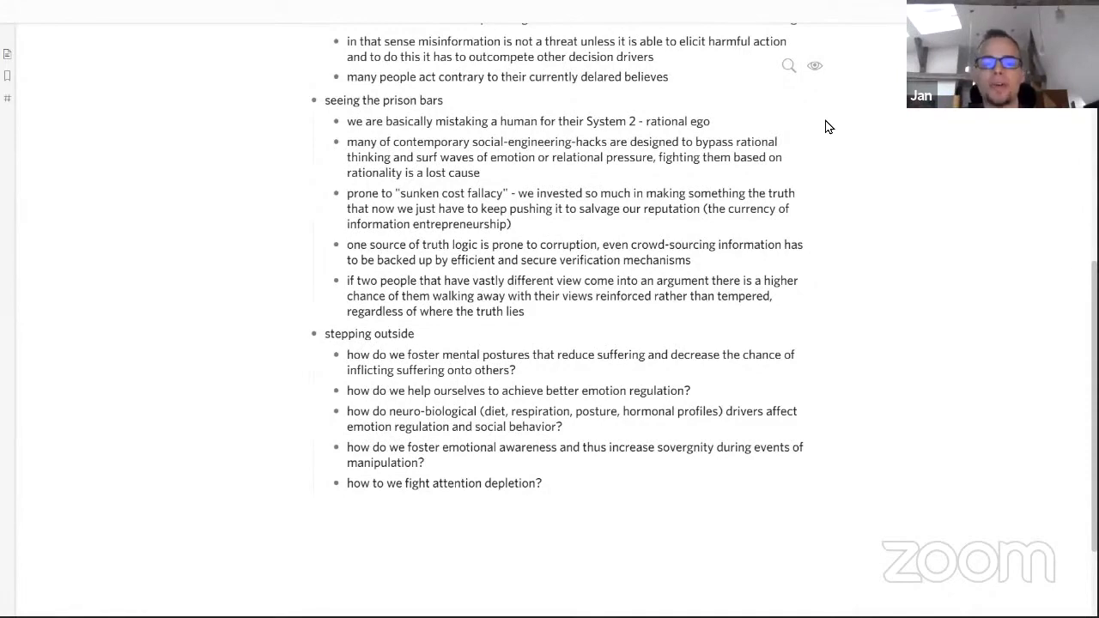
scroll("down", 3)
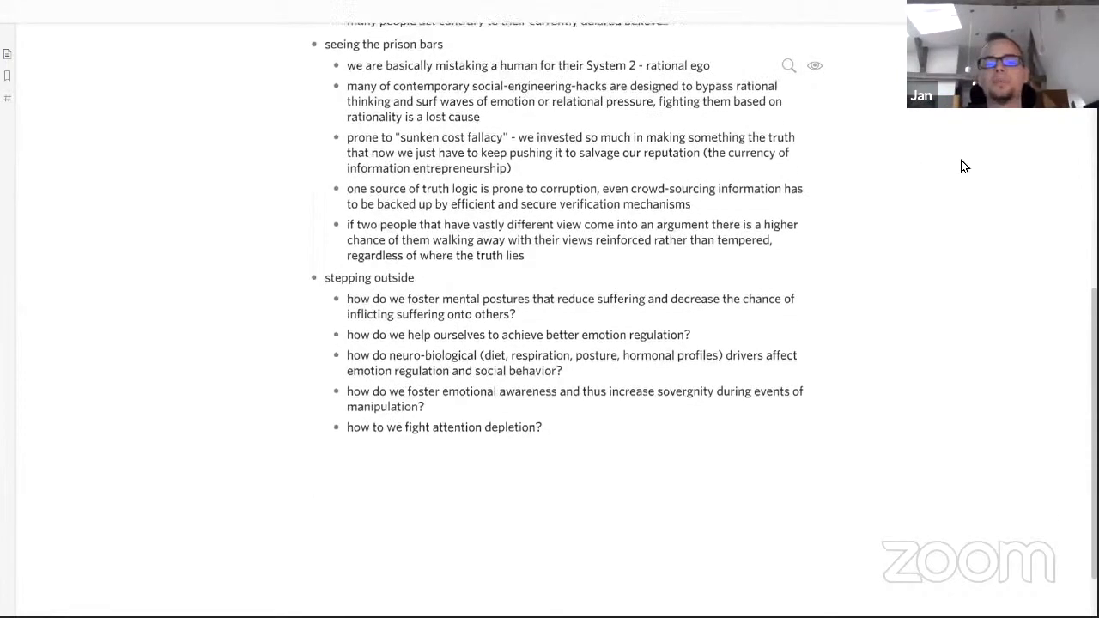
scroll("down", 3)
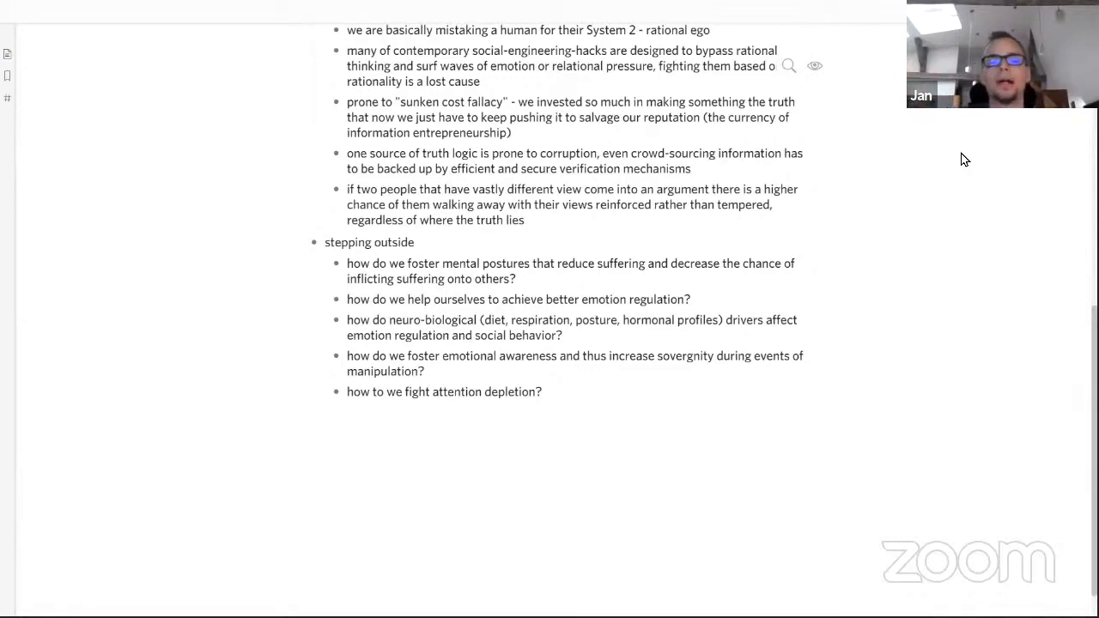
scroll("down", 3)
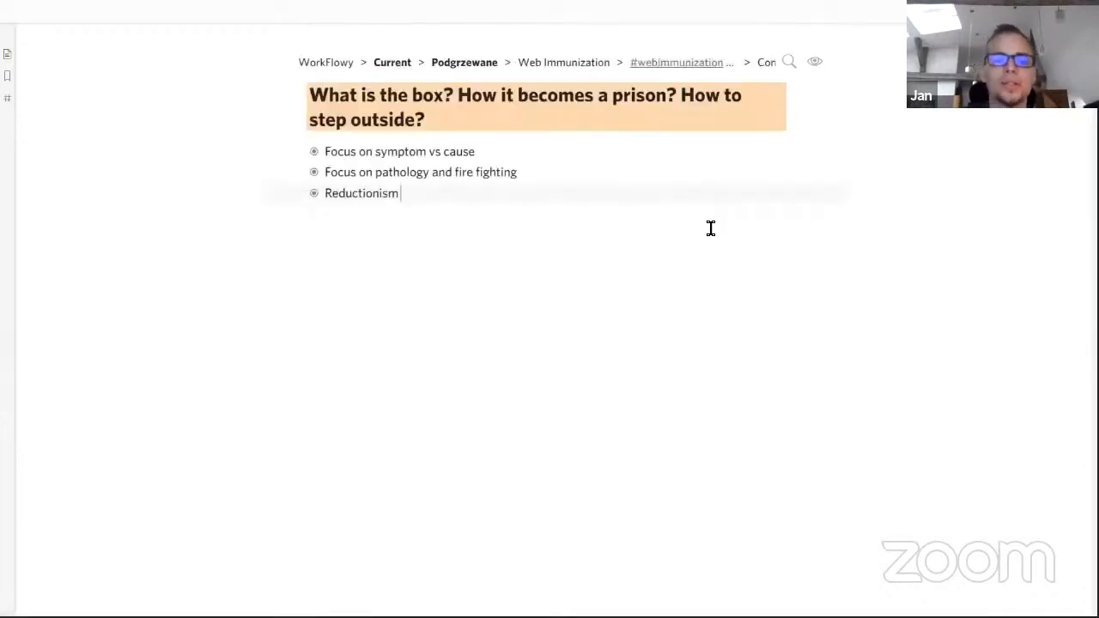
mouse_move(820, 276)
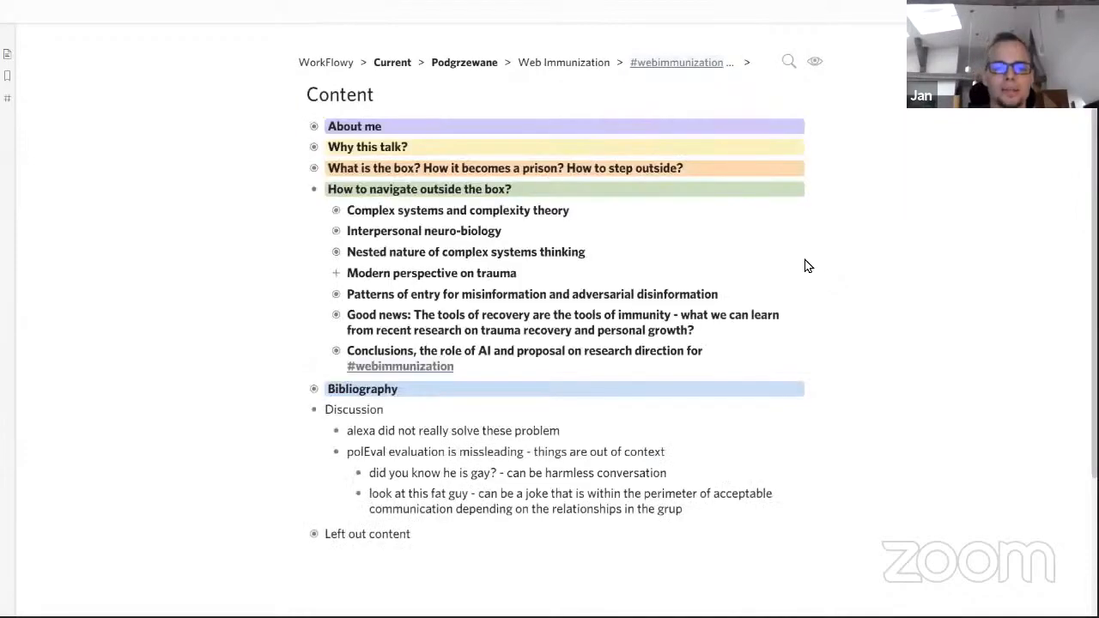
- Zoom into 'How to navigate outside the box?' to list its seven subtopics
left_click(419, 189)
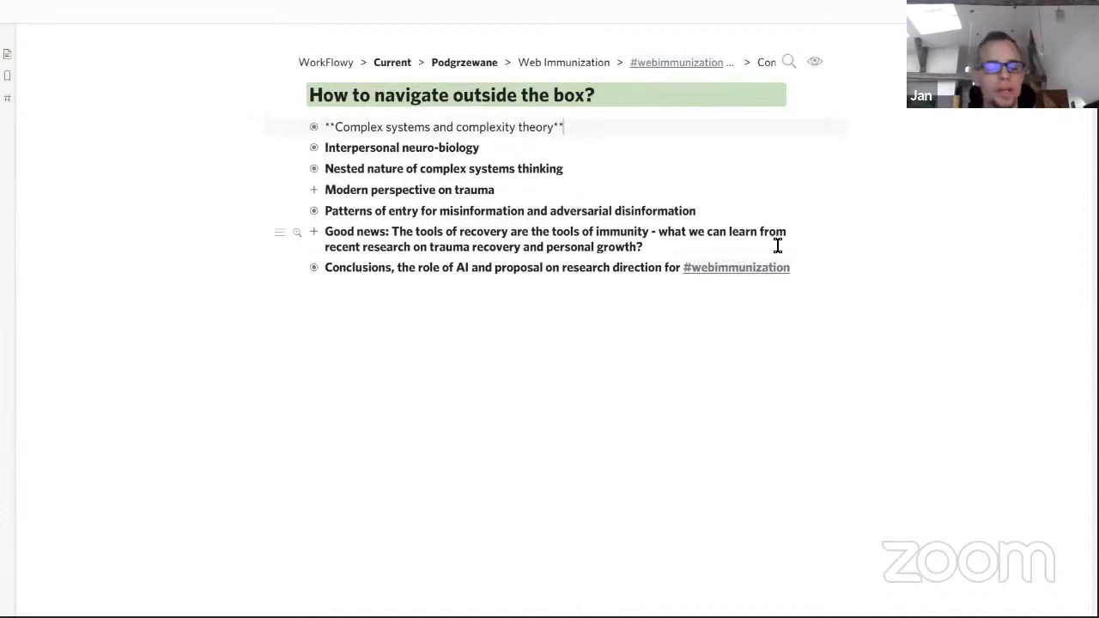
- Zoom into 'Complex systems and complexity theory' and expand its pasted diagram of complex system characteristics
left_click(314, 127)
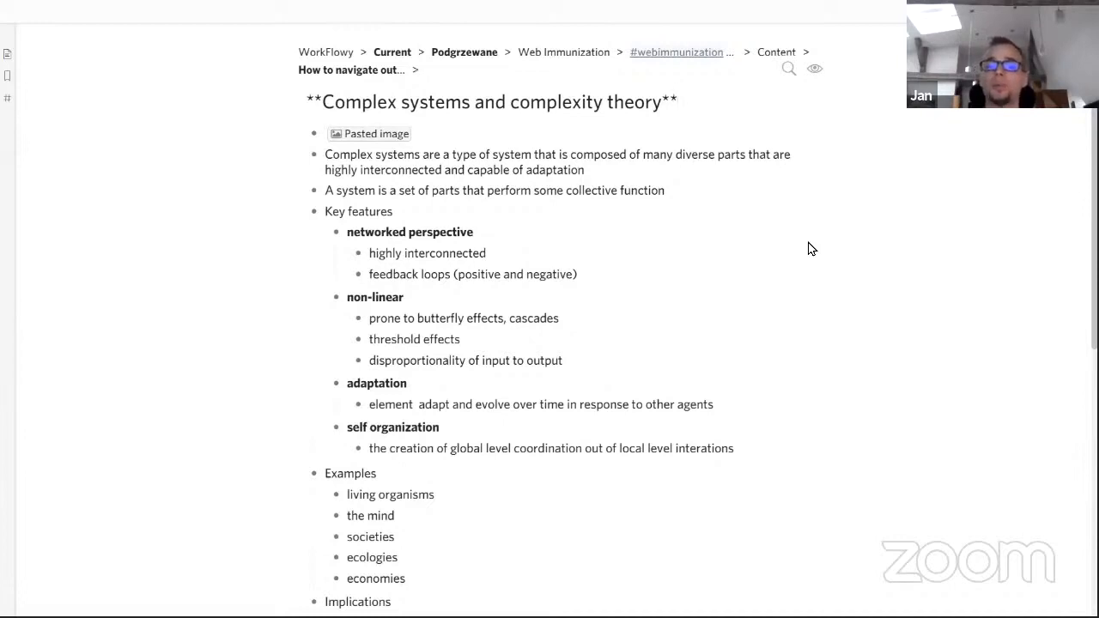
left_click(676, 102)
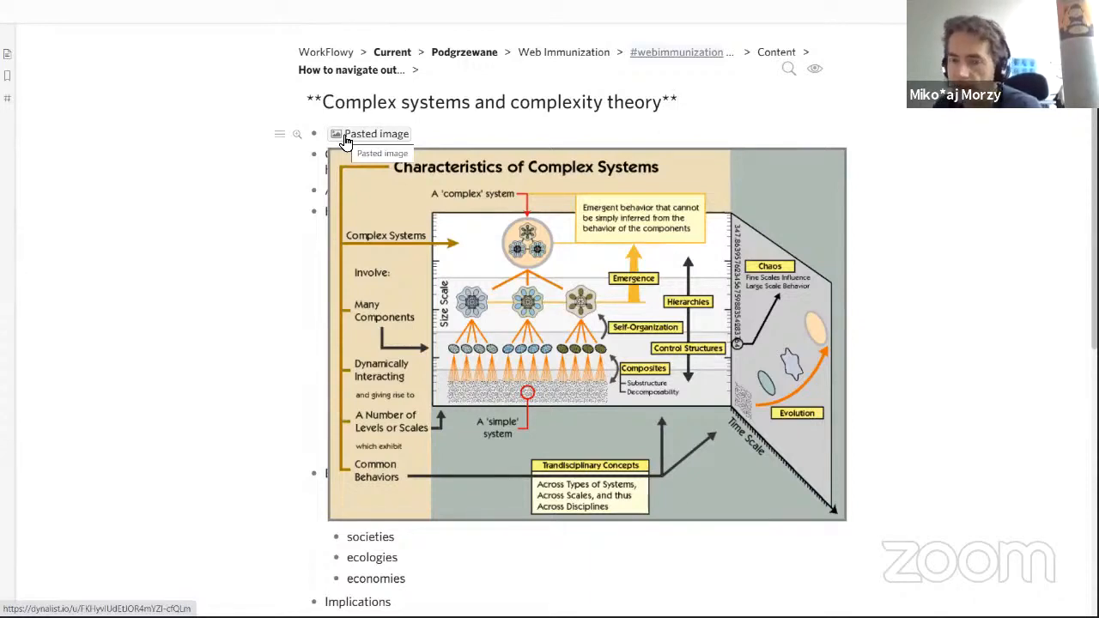
- Fold away Key features and Examples and return to the 'How to navigate outside the box?' list
left_click(678, 101)
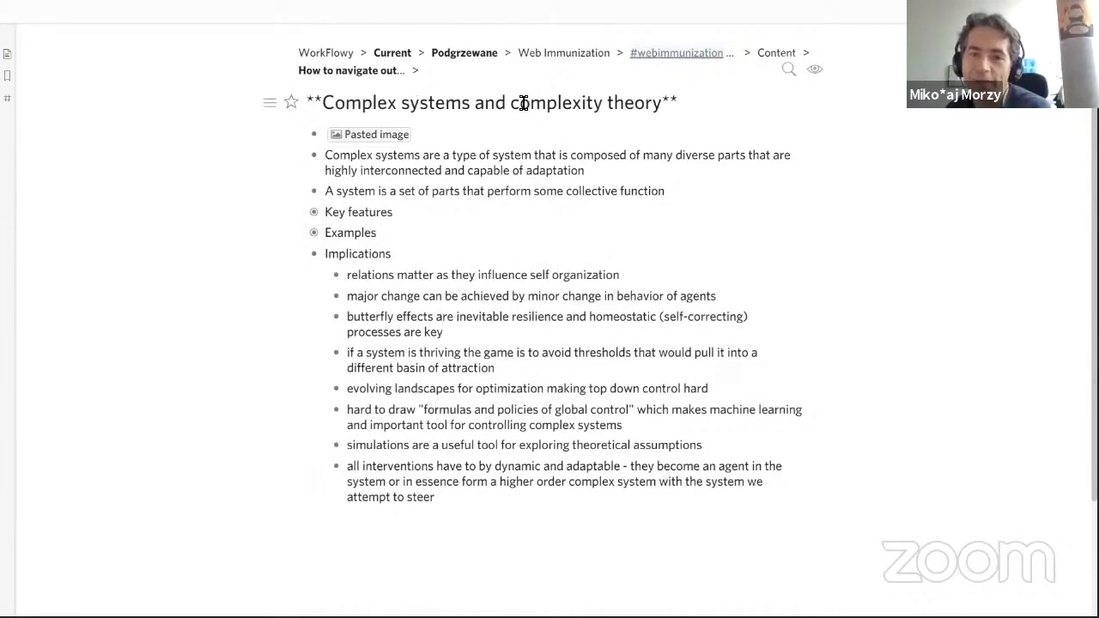
left_click(350, 70)
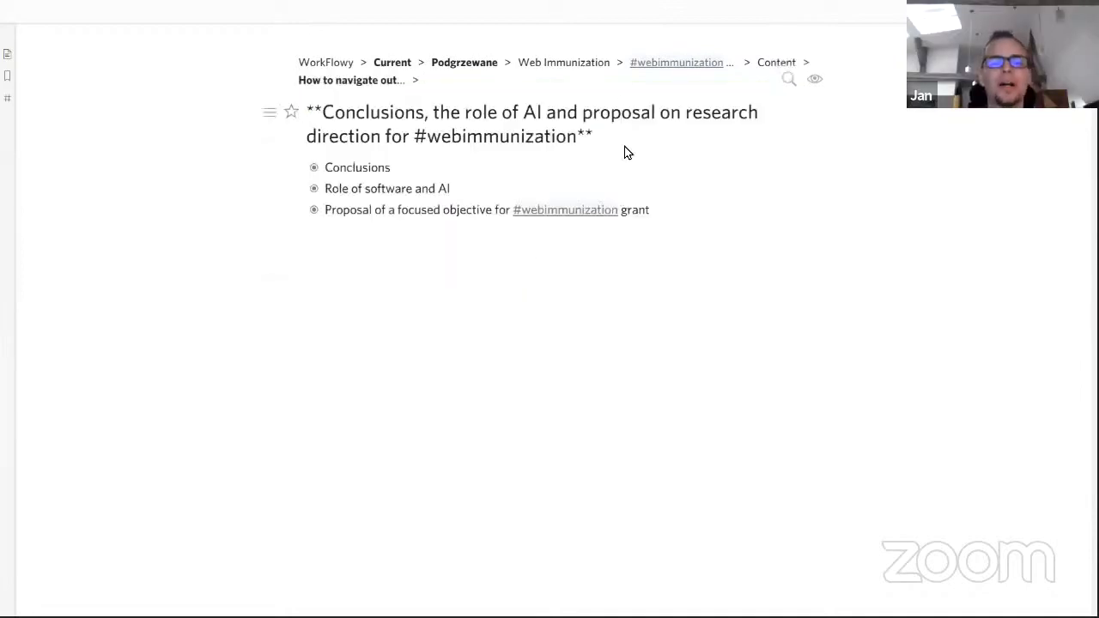
left_click(315, 167)
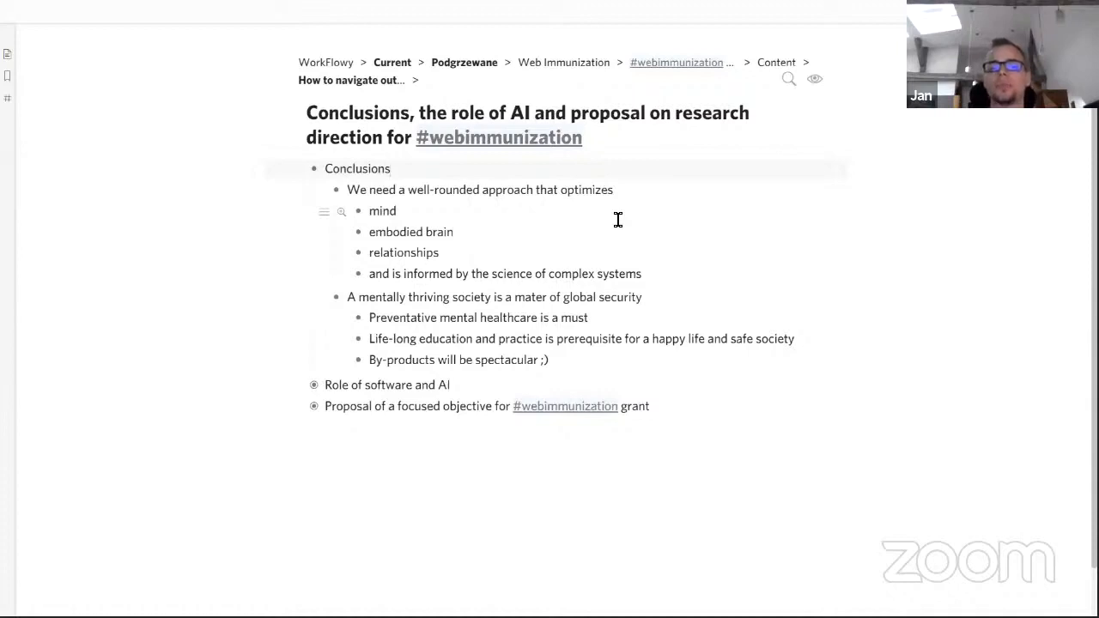
left_click(389, 169)
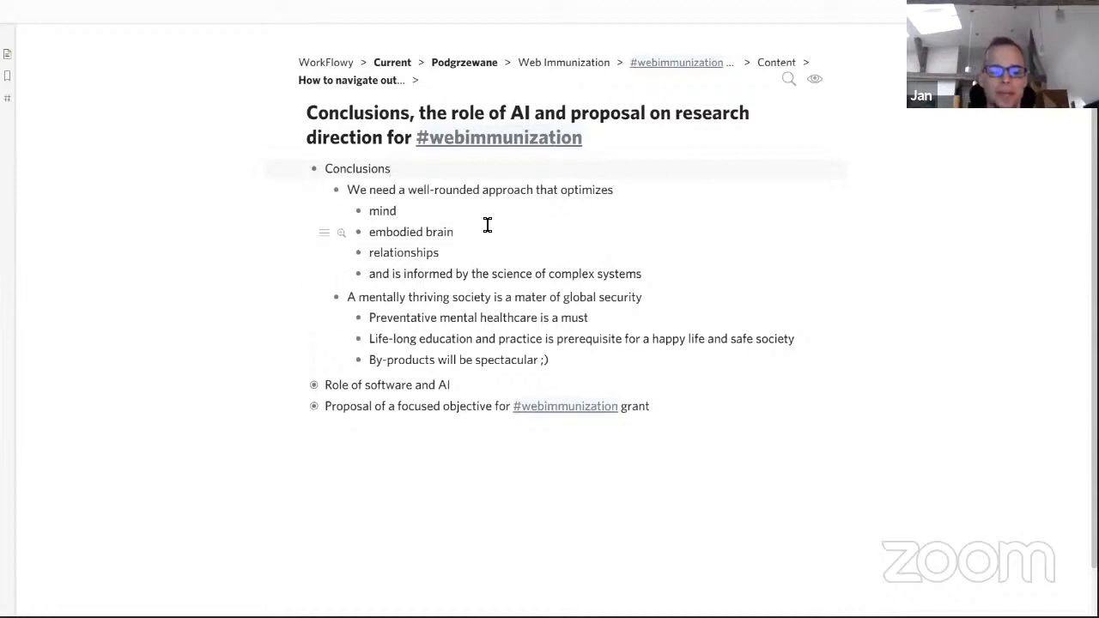
left_click(313, 169)
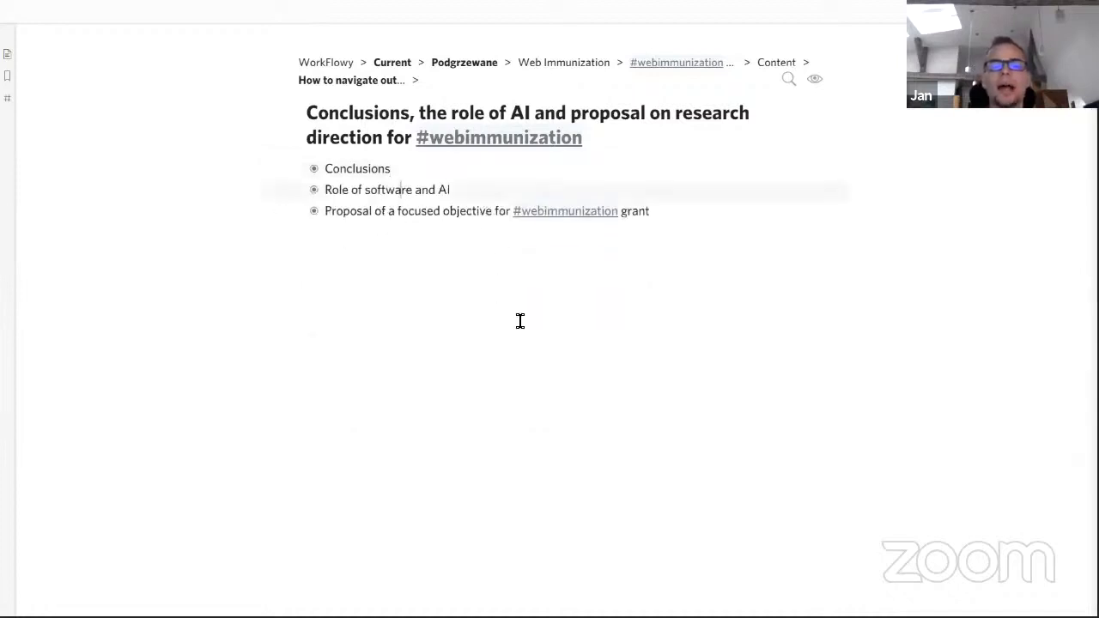
- Expand the #webimmunization grant proposal to show the four-group, 3-6 month field study plan
left_click(314, 189)
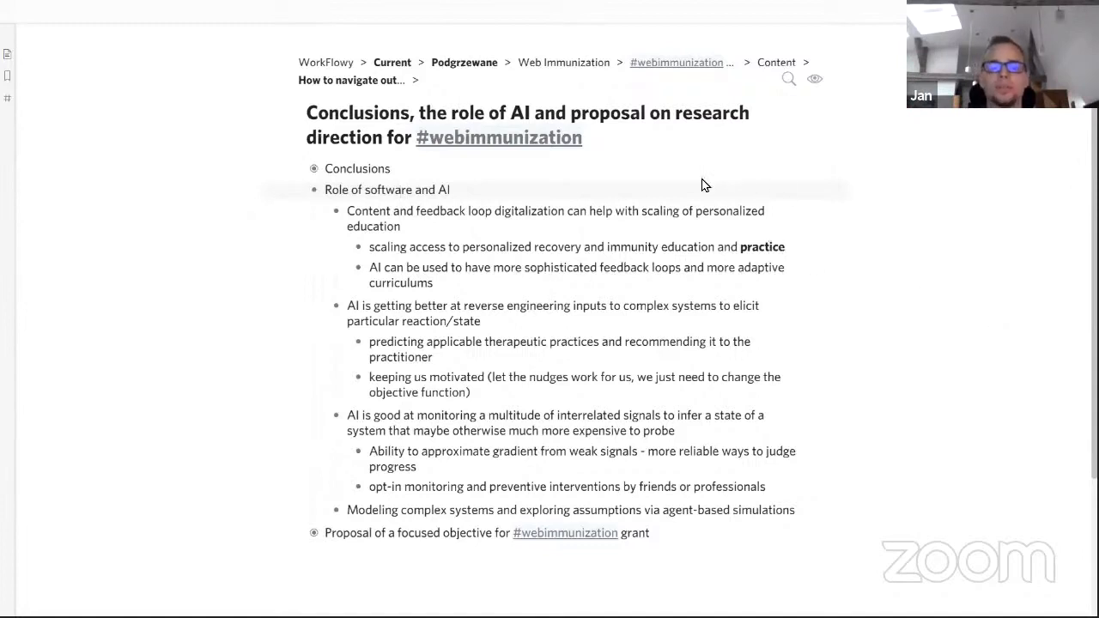
left_click(313, 190)
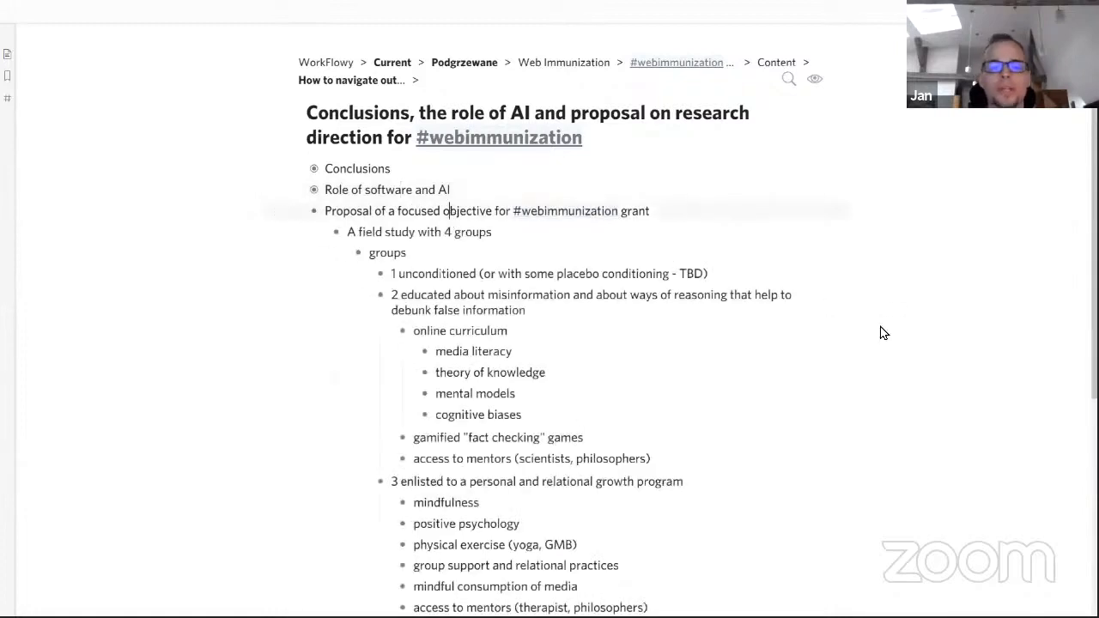
scroll("down", 3)
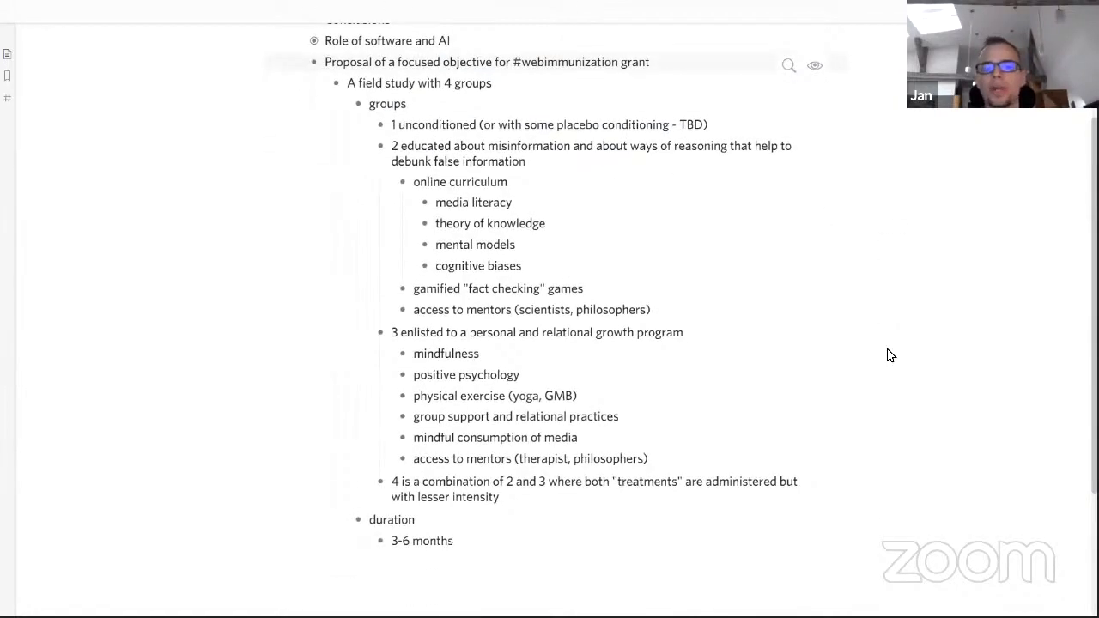